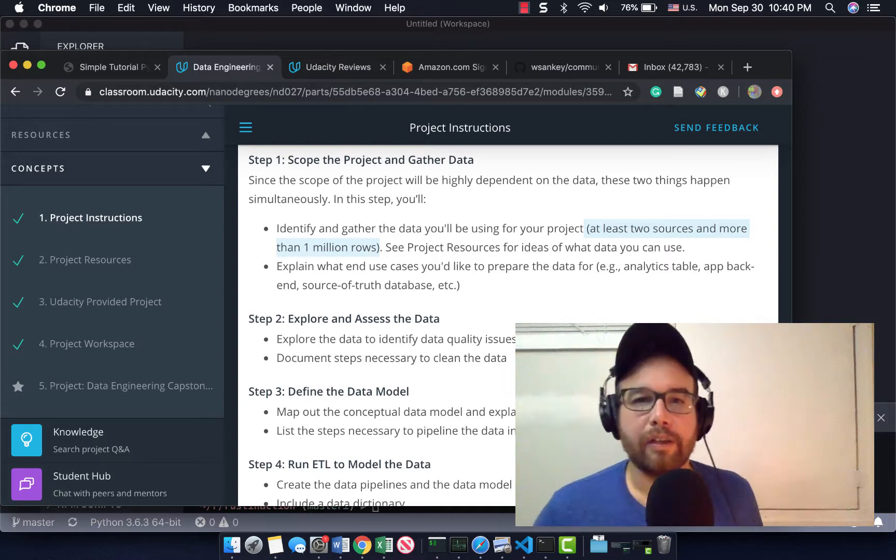
mouse_move(525, 52)
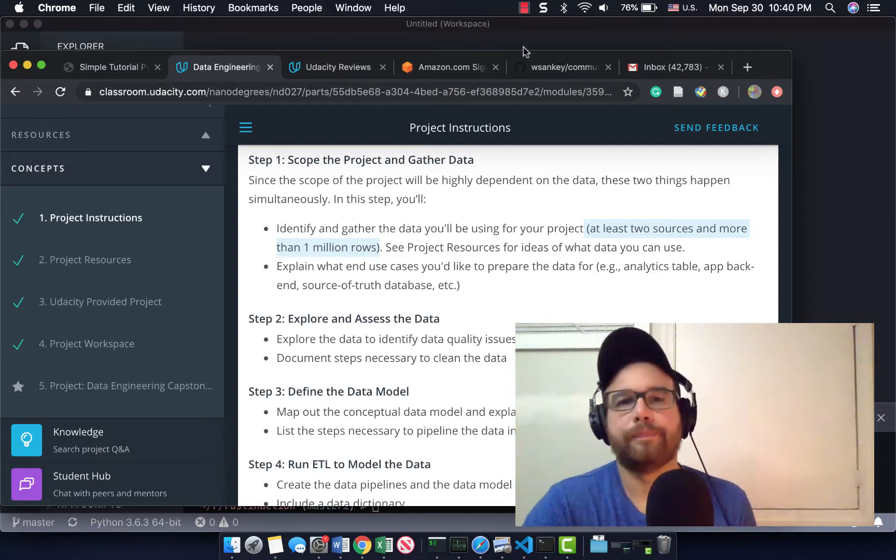
Create an empty README.md in the community repository and open it in vim
left_click(480, 37)
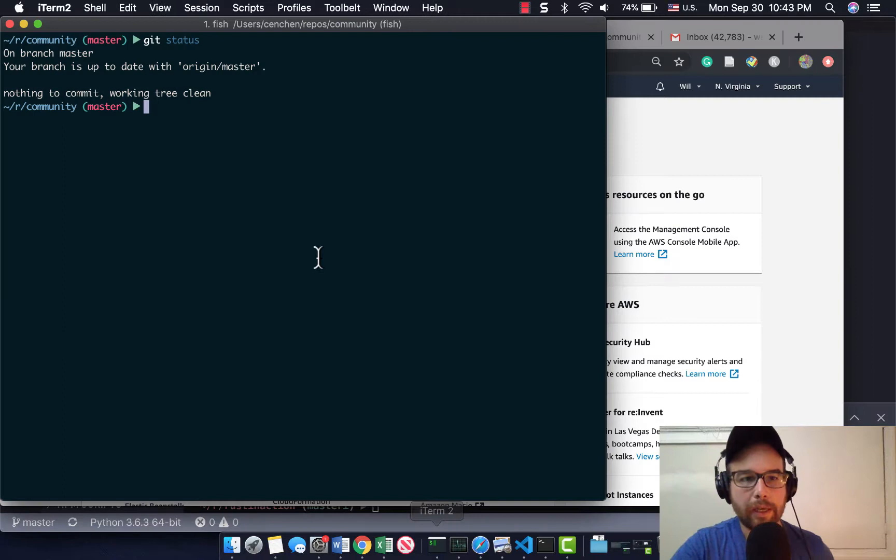
type("pwd")
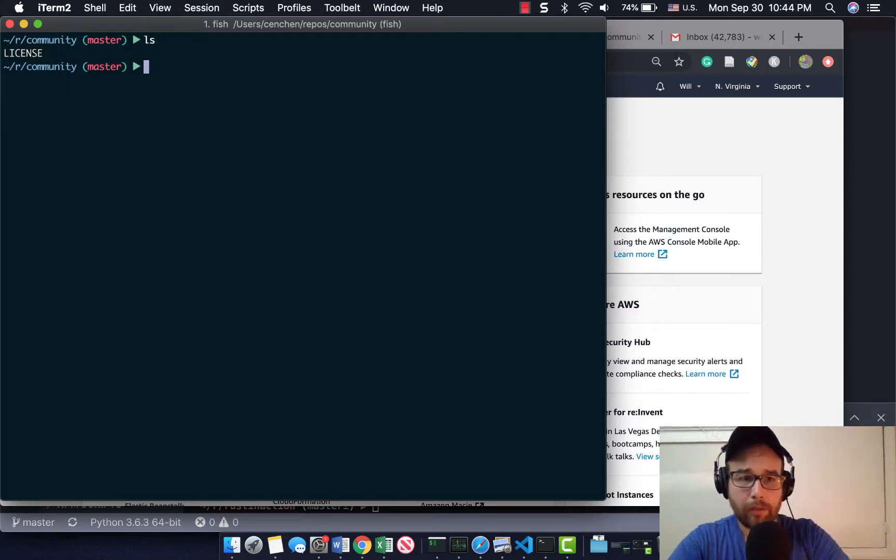
type("touch README.md")
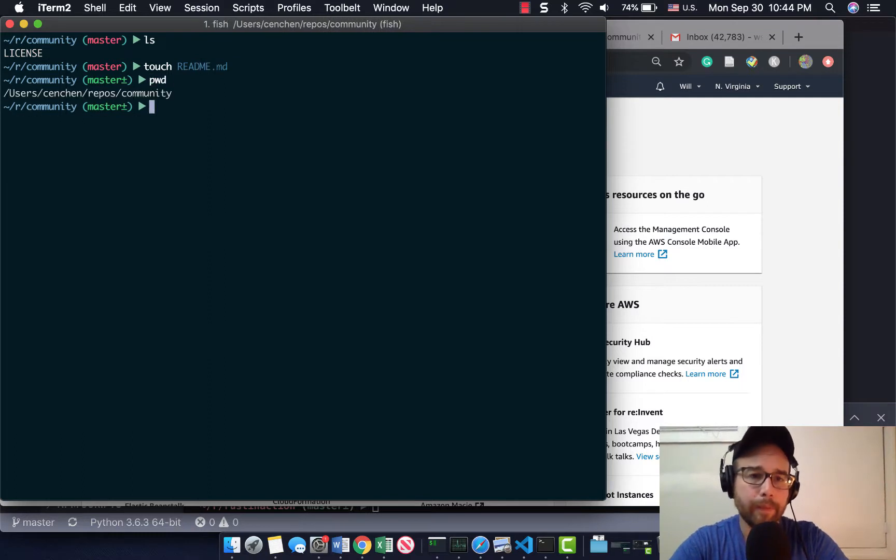
type("vim README.md")
type("#")
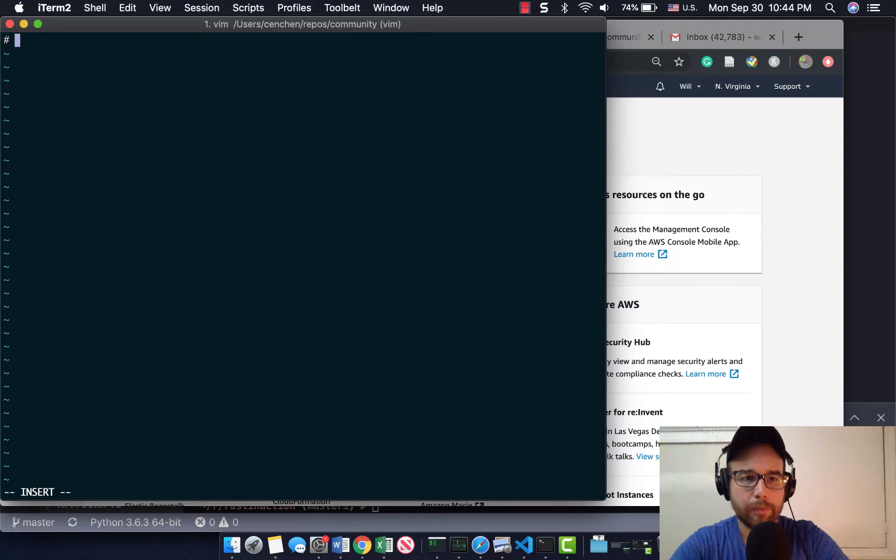
Write a Community heading and begin the description 'A repository containing'
type("Data Eng")
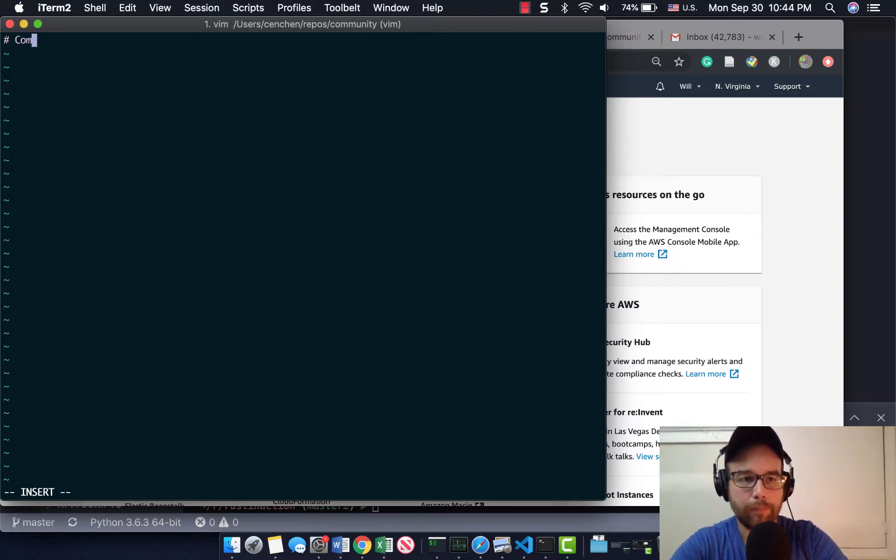
type("munity")
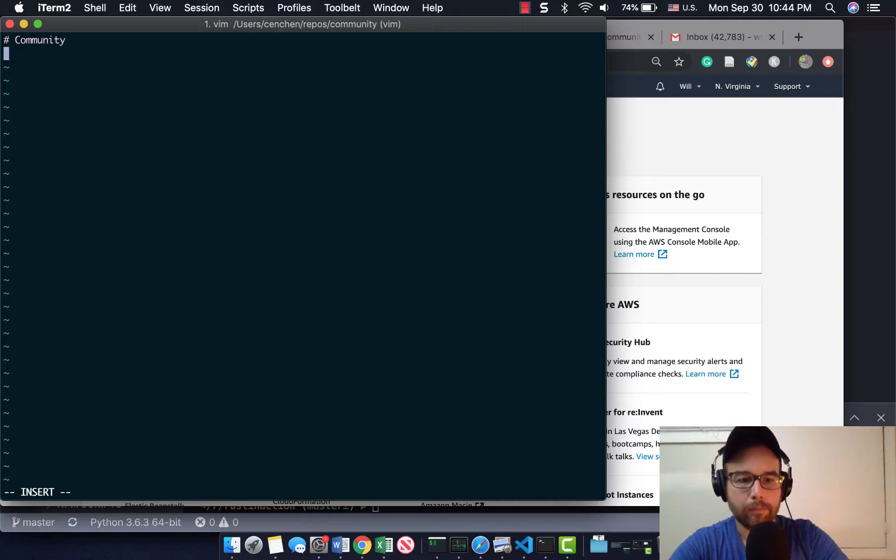
type("A")
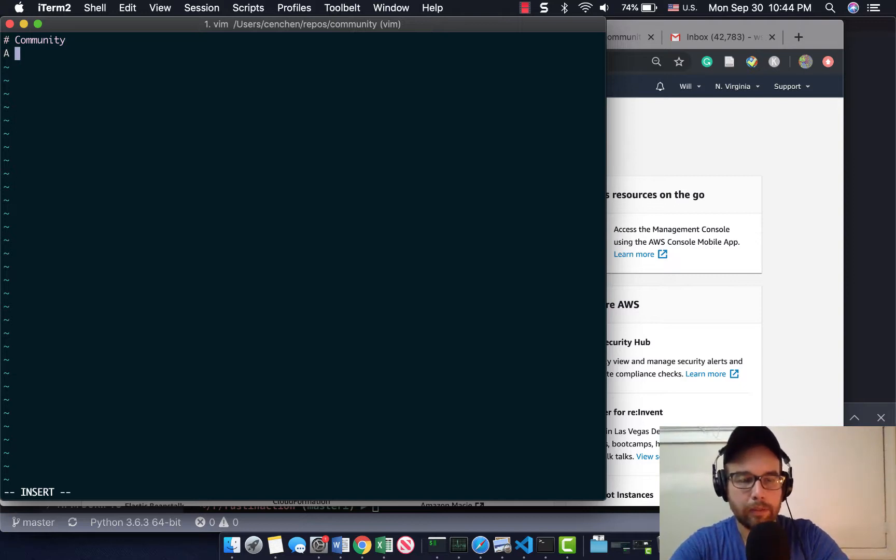
type("repository")
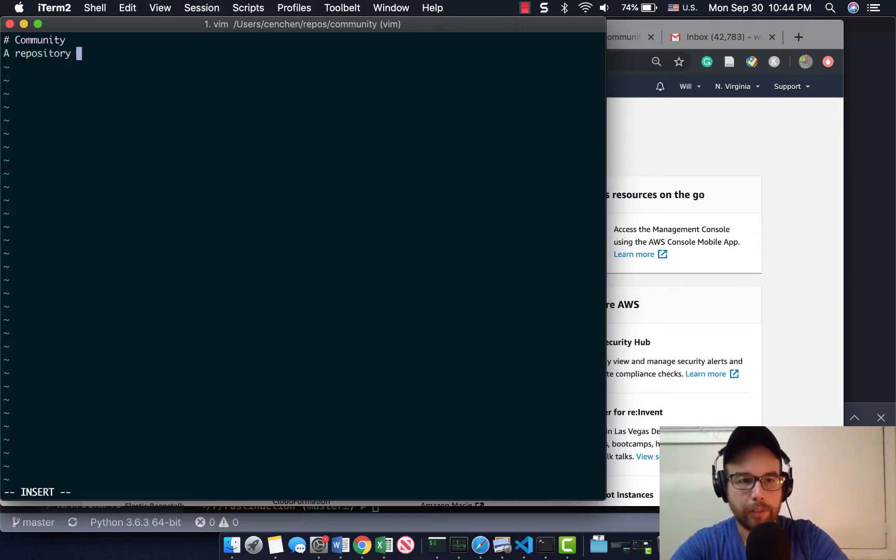
type("containing data")
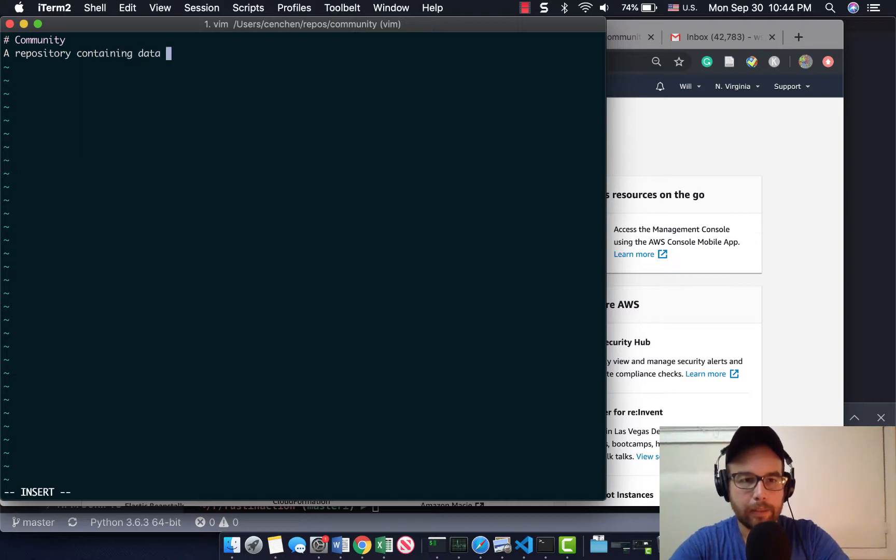
key("backspace")
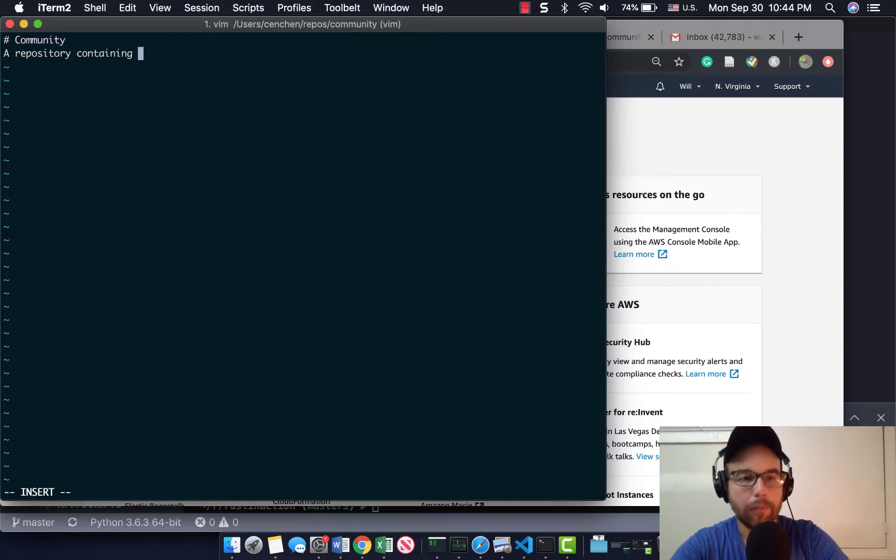
Finish the line: 'code to scrape various communities across the web for commentary.'
type("code to")
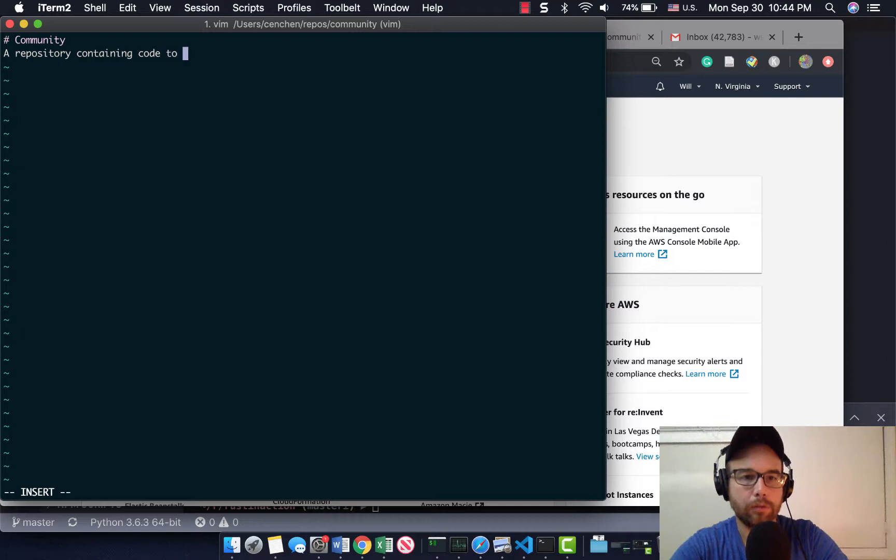
type("scrape")
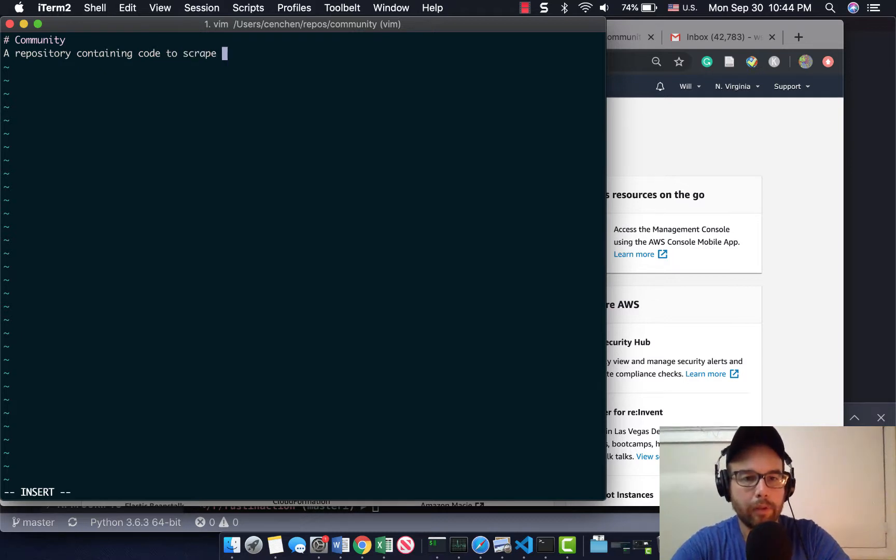
type("various commun")
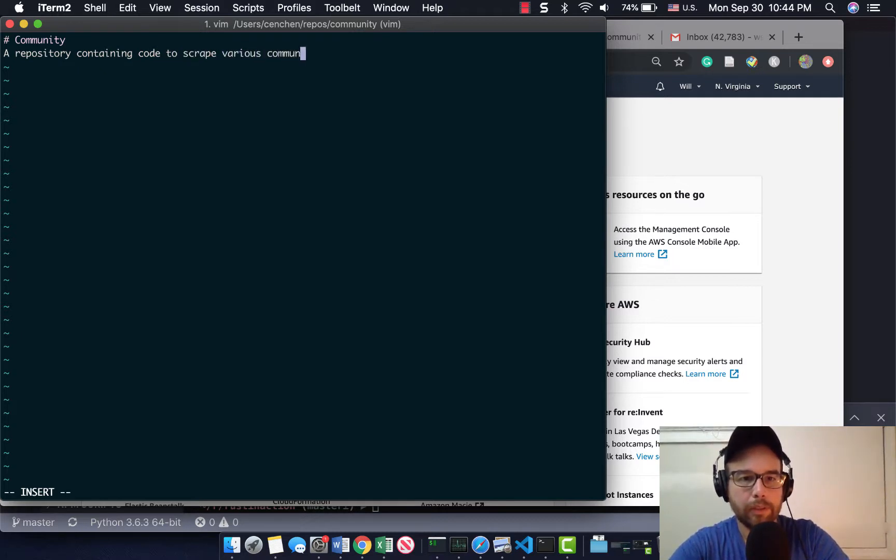
type("ities ac")
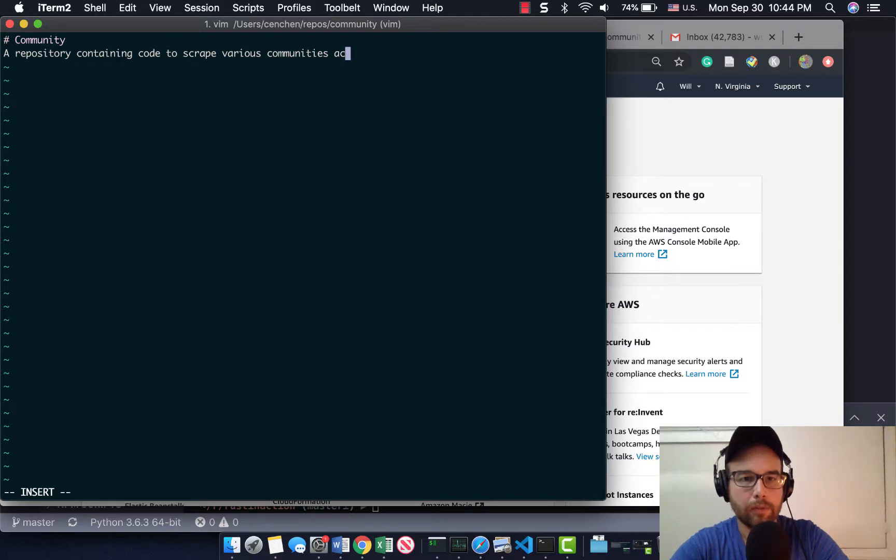
type("ross")
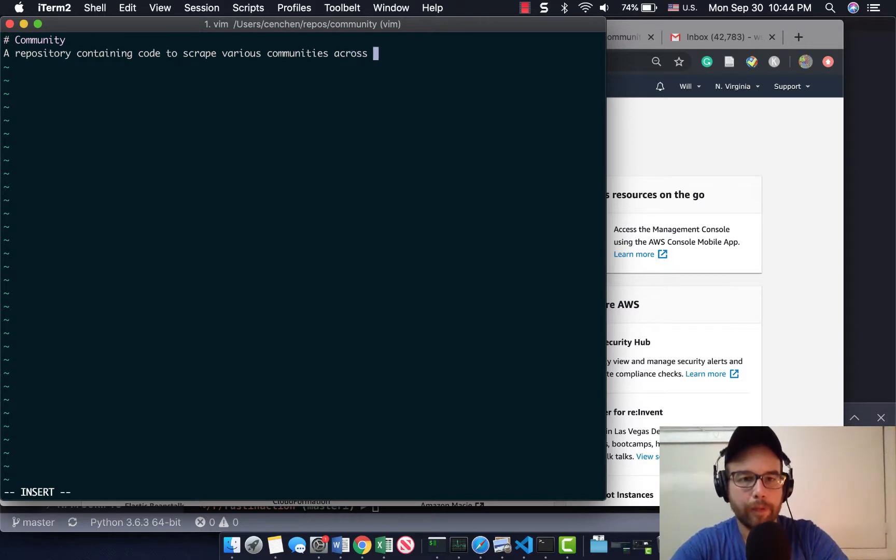
type("the web for")
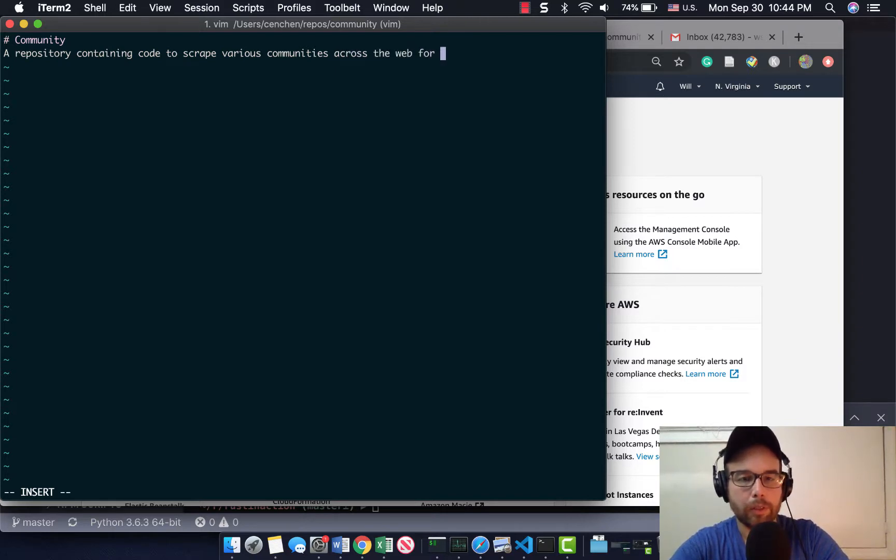
type("commentary.")
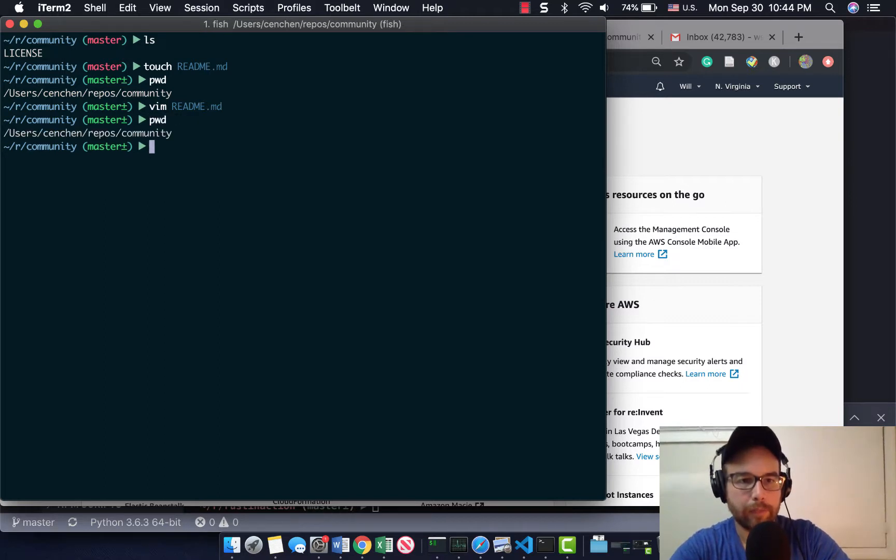
Run git status in the community repository
type("git status")
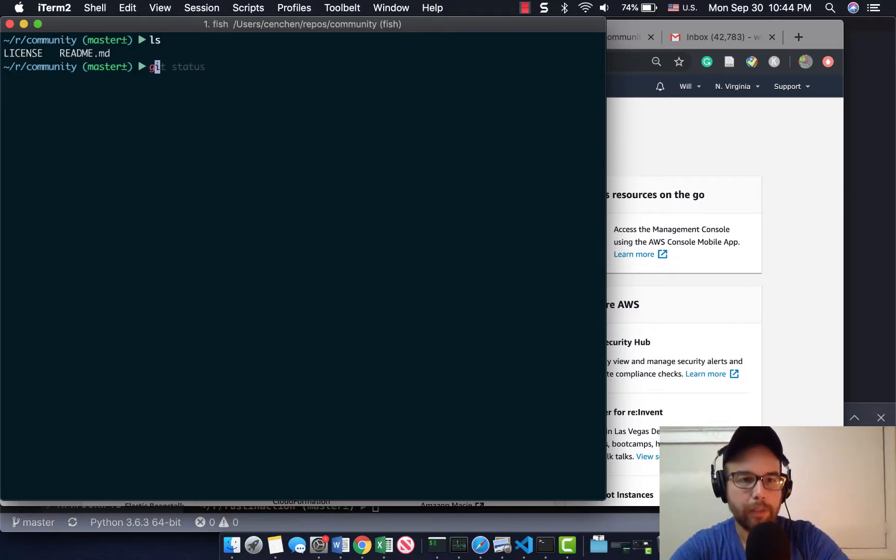
key("Enter")
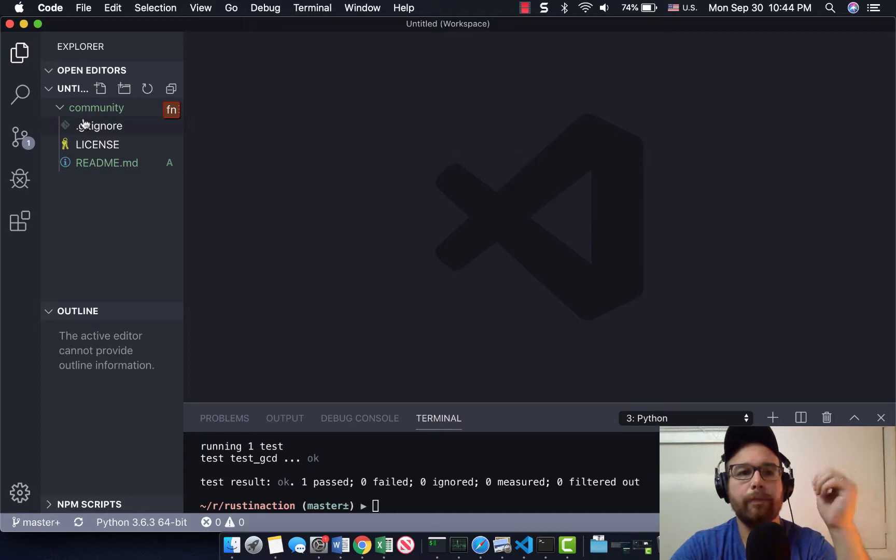
View README.md, then add a new file named main.py to the community folder
left_click(105, 163)
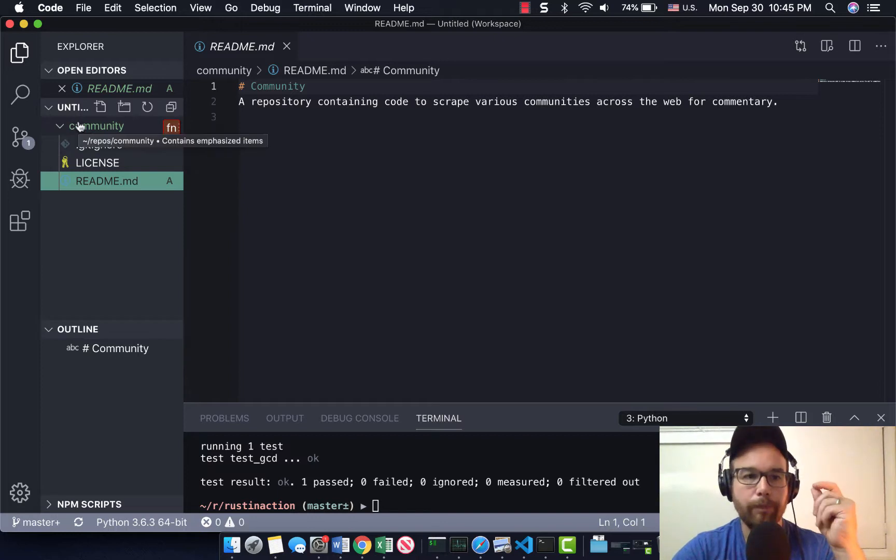
right_click(98, 125)
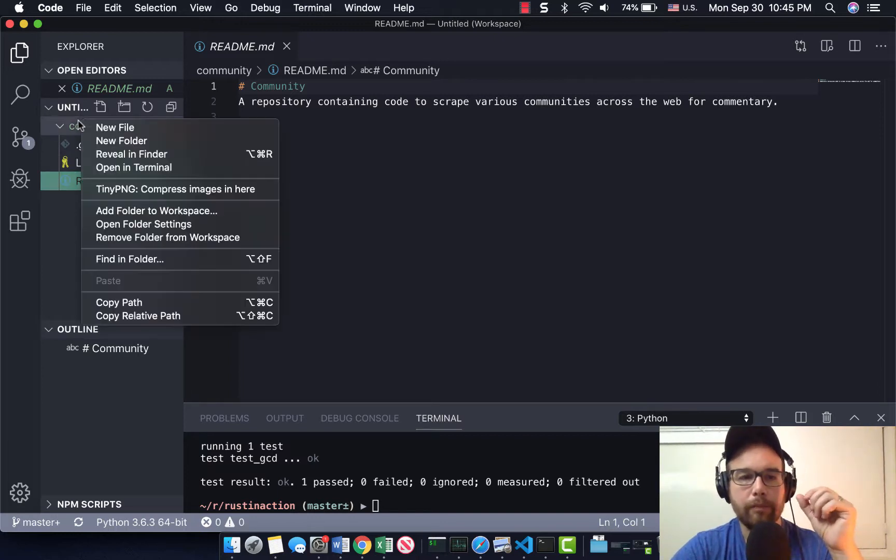
left_click(115, 127)
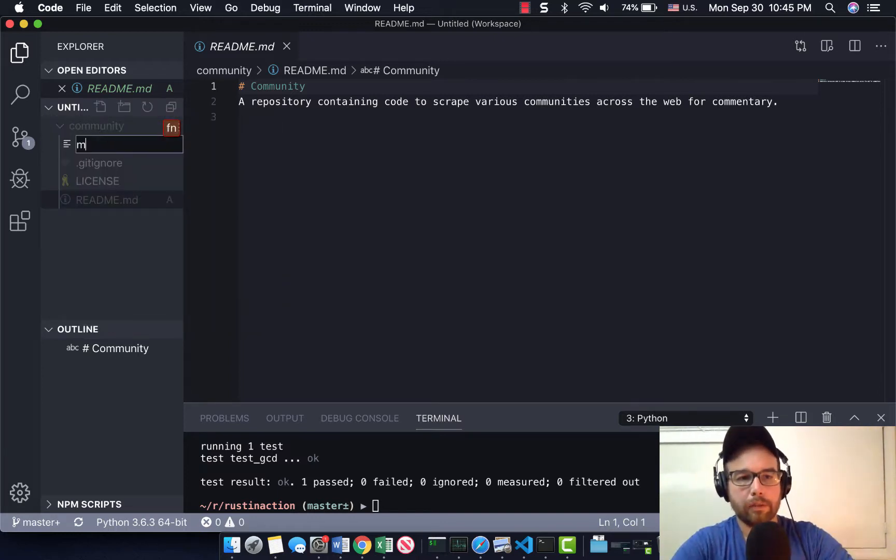
type("main.py")
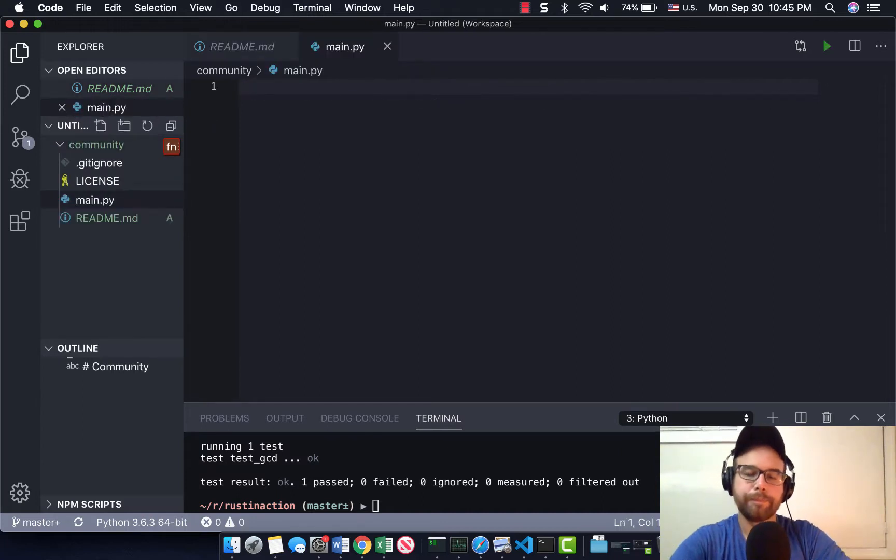
Start a docstring: grab data, starting with Reddit, as json
type("\"\"\"")
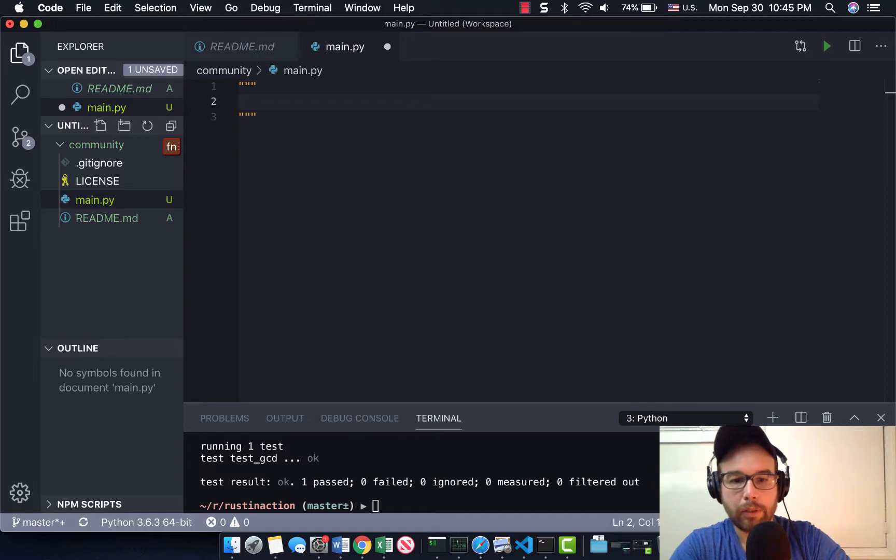
type("Grab")
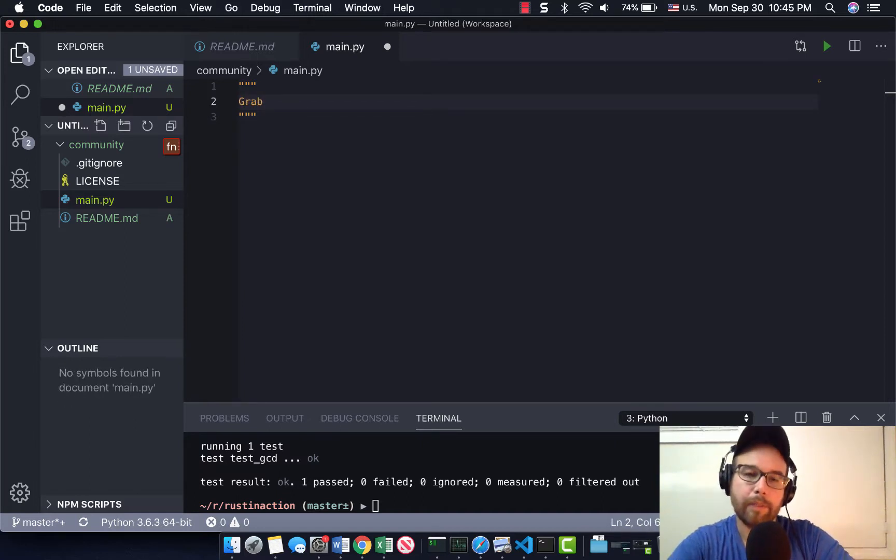
type("data, start wi")
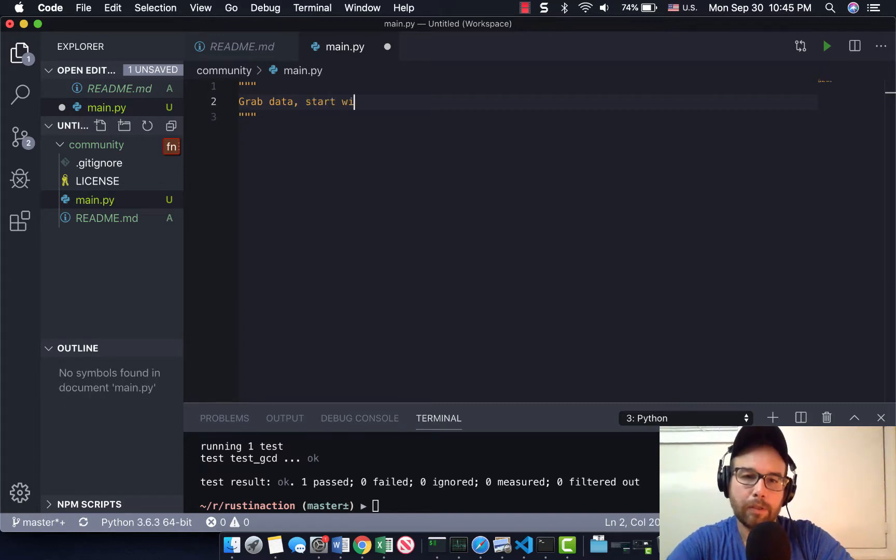
type("th Reddit,")
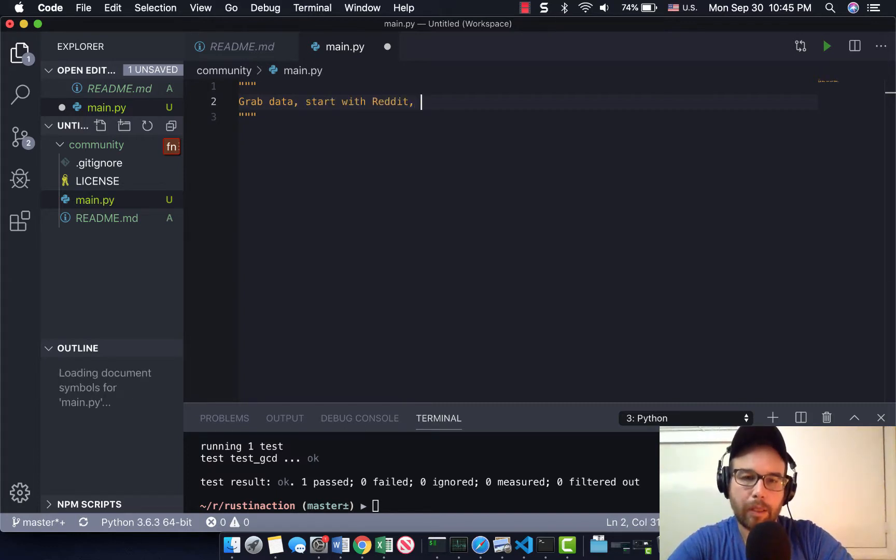
type("as")
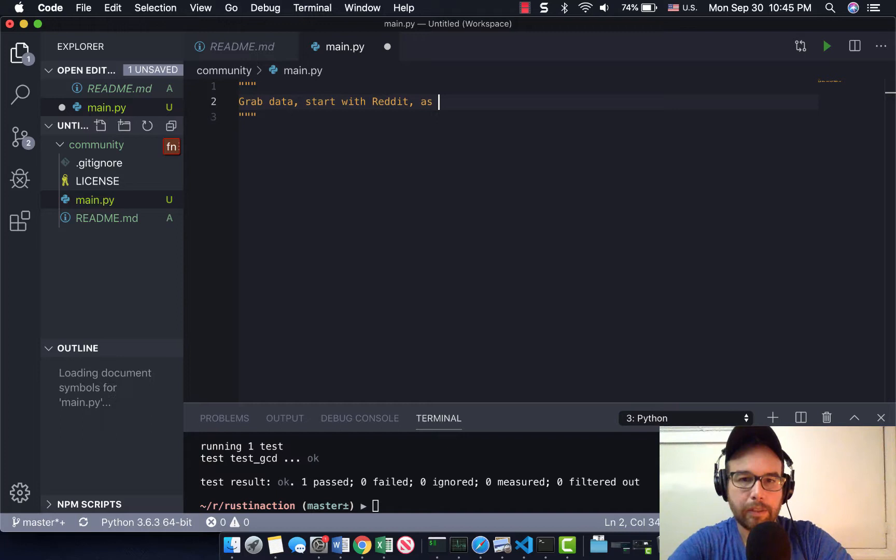
type("json blobs and store them in S3.")
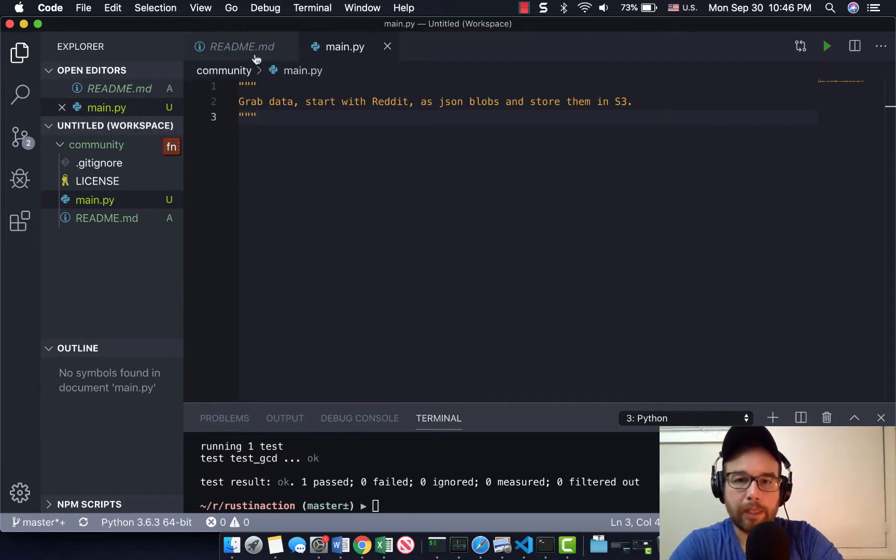
List the steps: 1. Connect to reddit, 2. Grab json data, 3. Store json data in S3
type("1.")
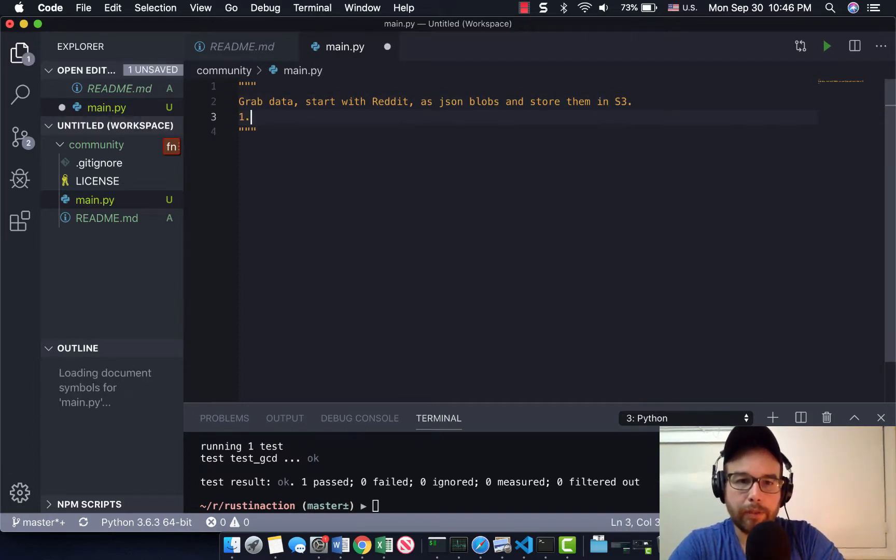
type("COnnect to reddit")
type("2.")
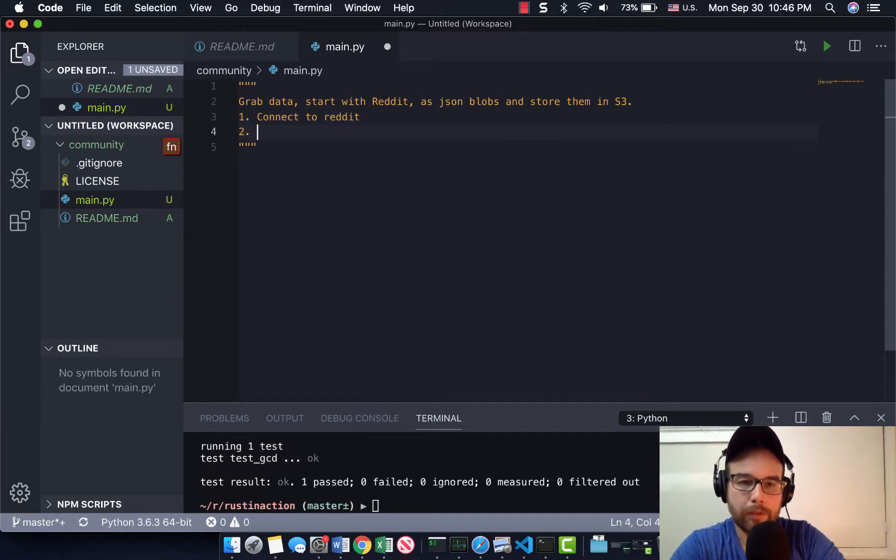
type("Grab json data")
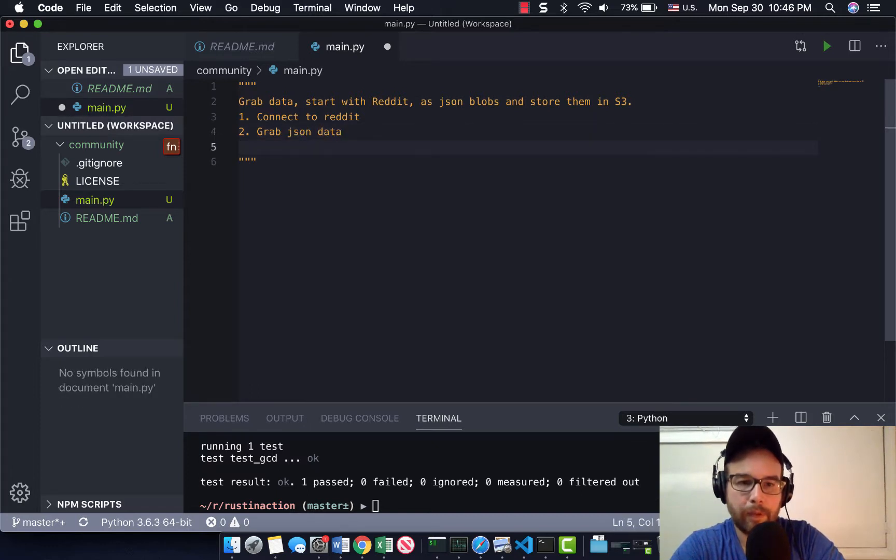
type("3. St")
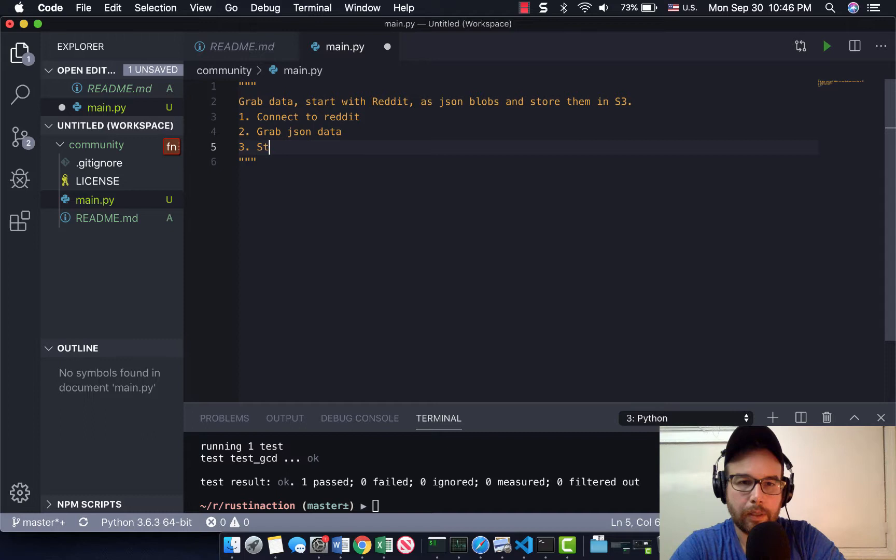
type("ore json d")
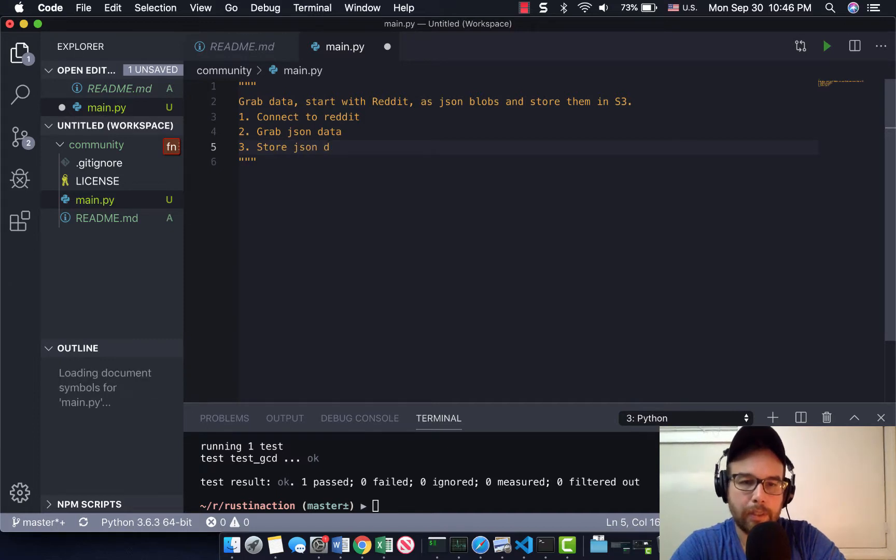
type("in S3")
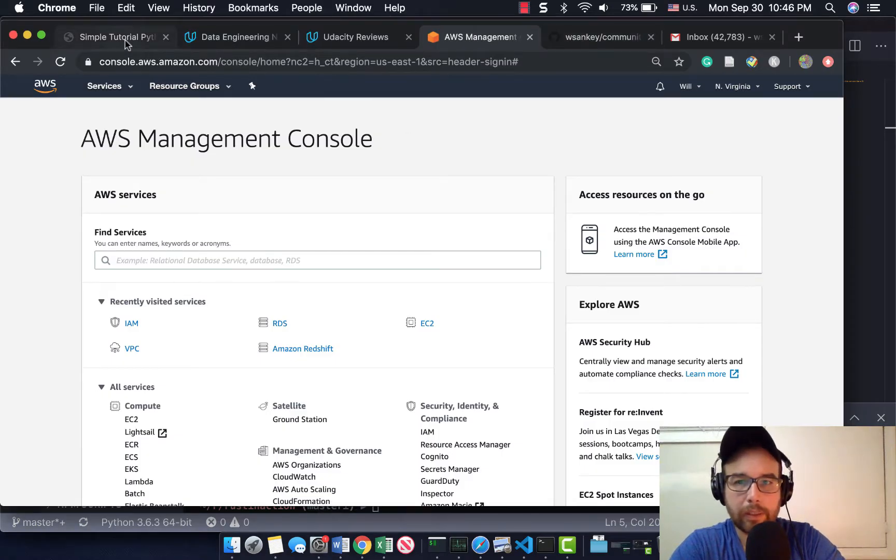
Read the Boto3 and S3 tutorial's installation section, then return to the terminal
left_click(111, 36)
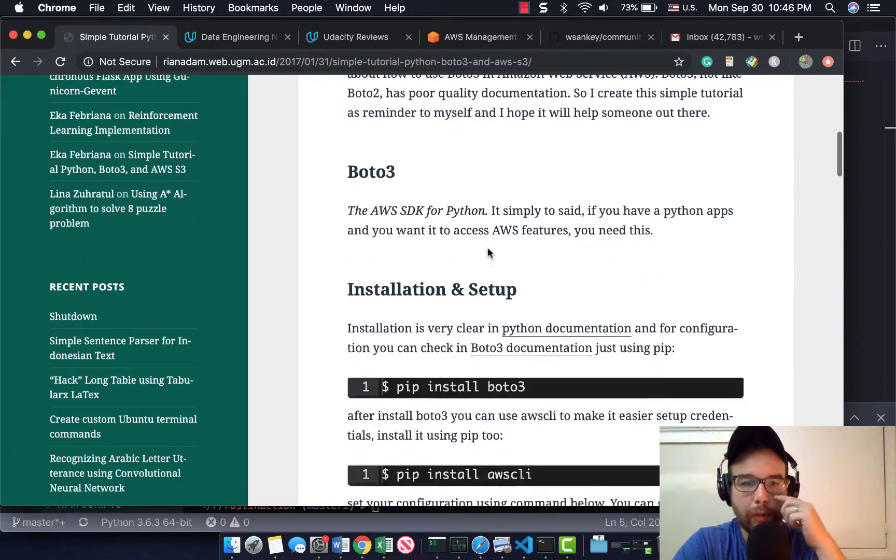
scroll("down", 3)
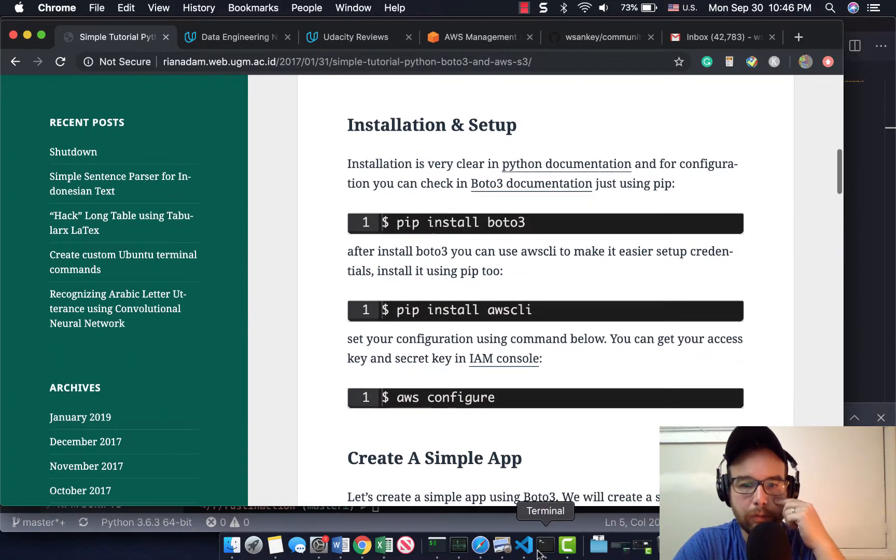
left_click(544, 544)
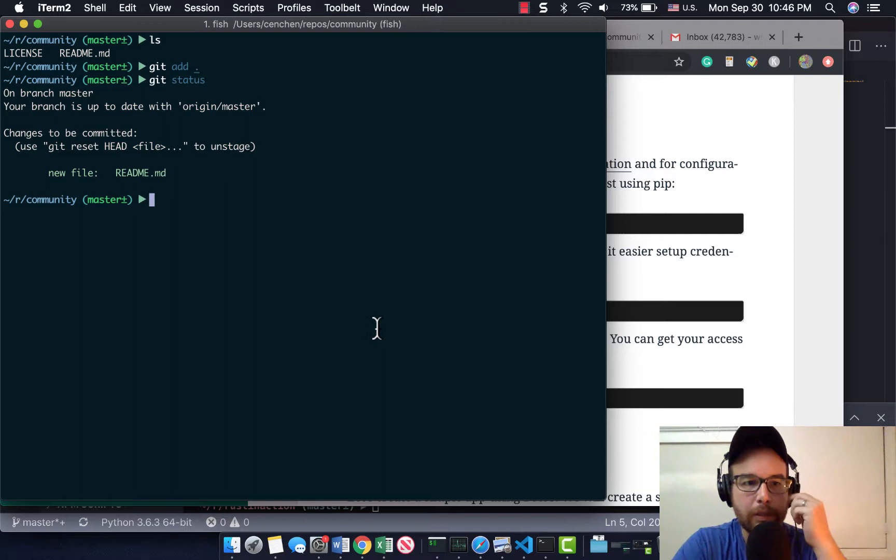
Confirm the working directory with pwd and bring the terminal back to the front
type("pwd")
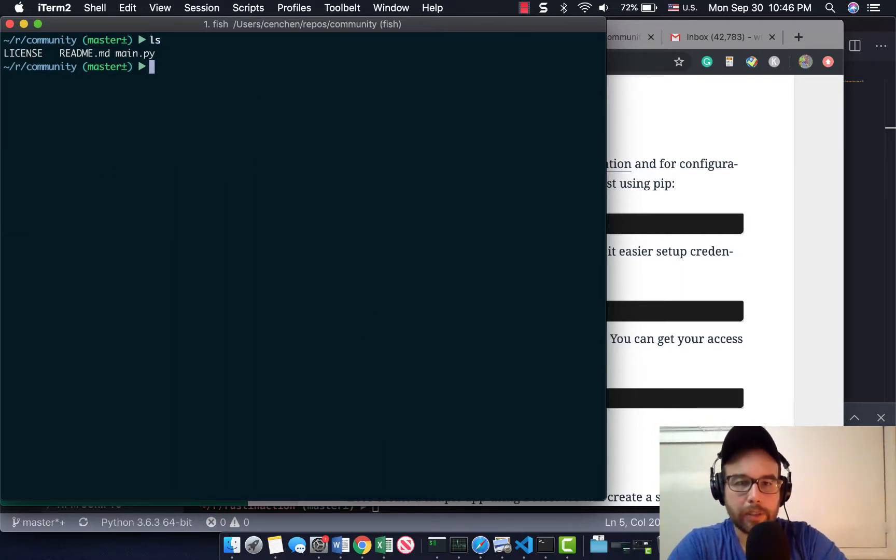
mouse_move(437, 310)
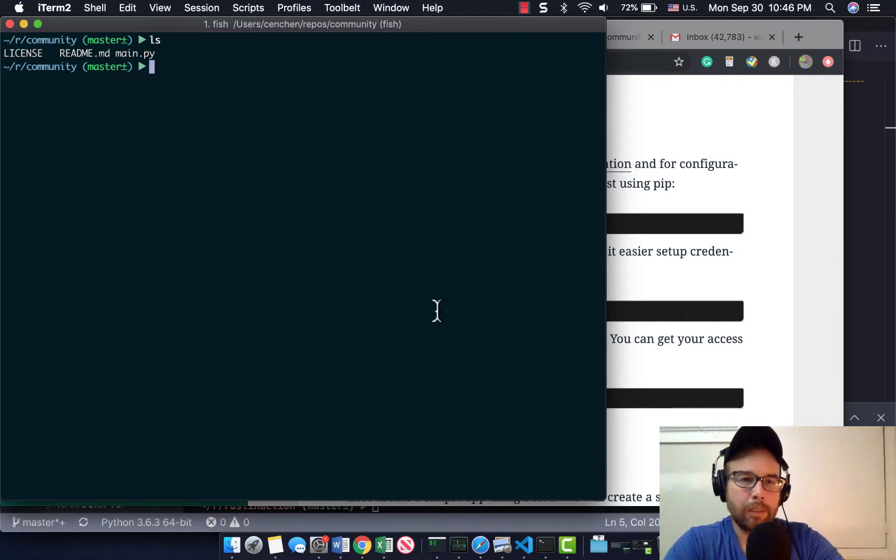
mouse_move(753, 47)
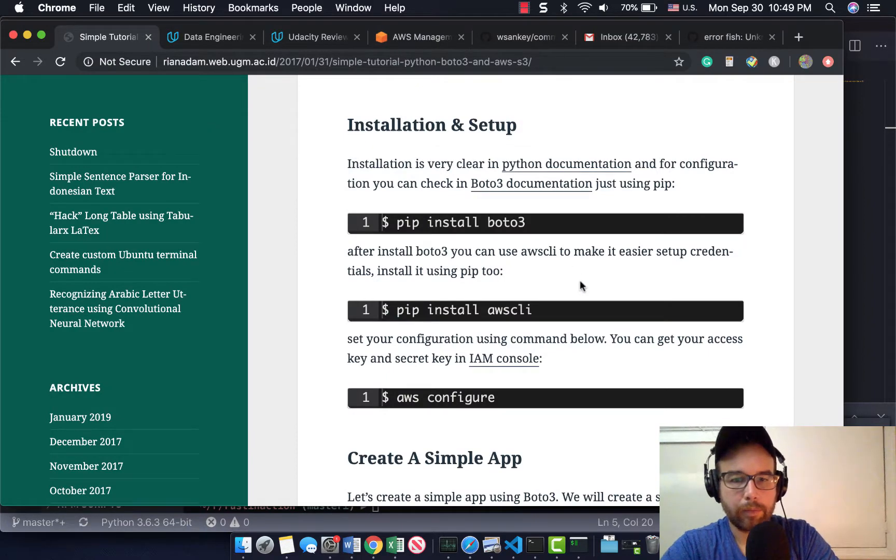
mouse_move(535, 550)
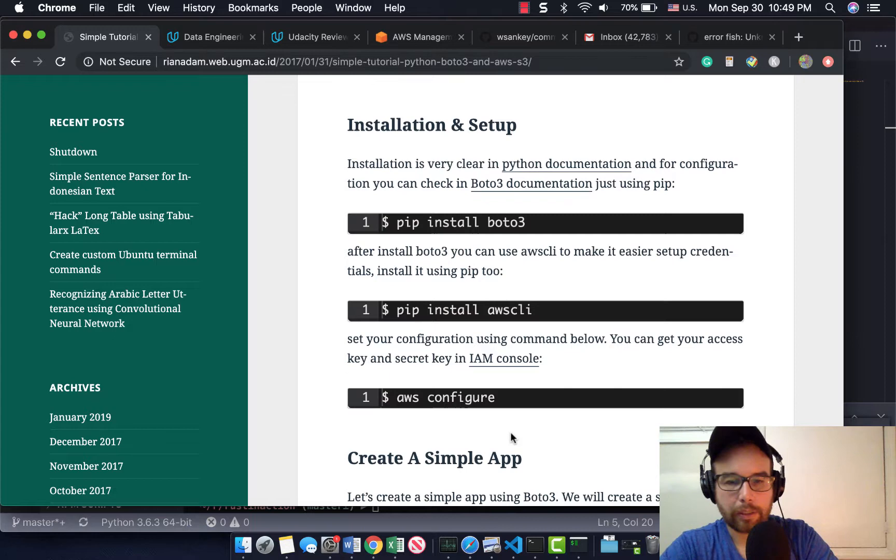
mouse_move(534, 544)
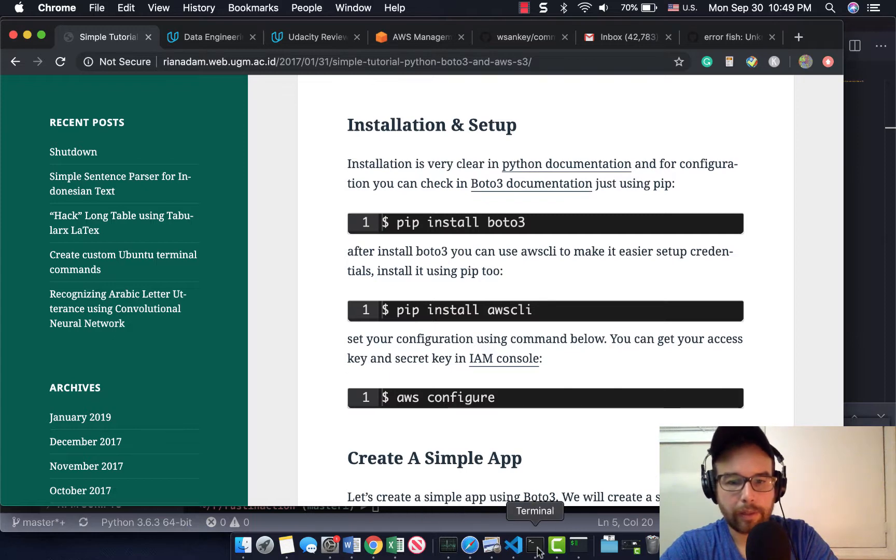
left_click(534, 544)
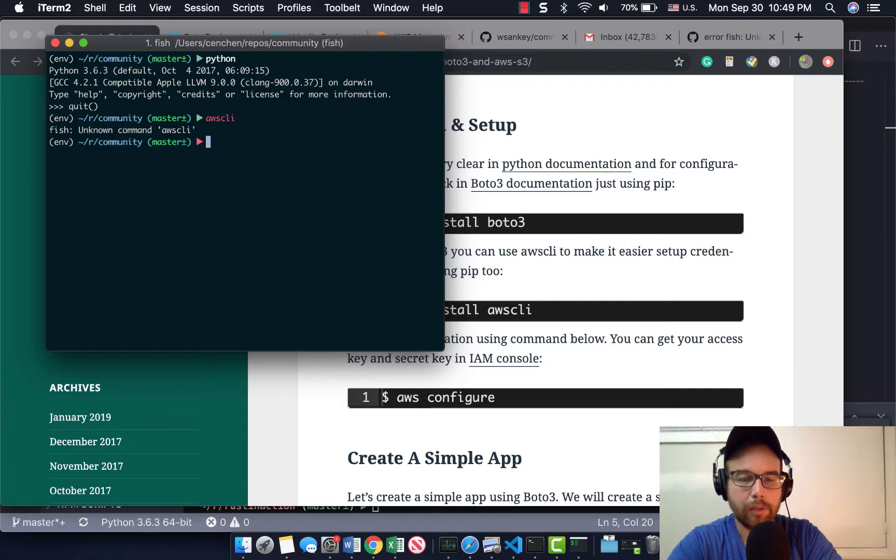
Run pip install awscli boto3 in the virtual environment and watch the output
type("pip install awscli")
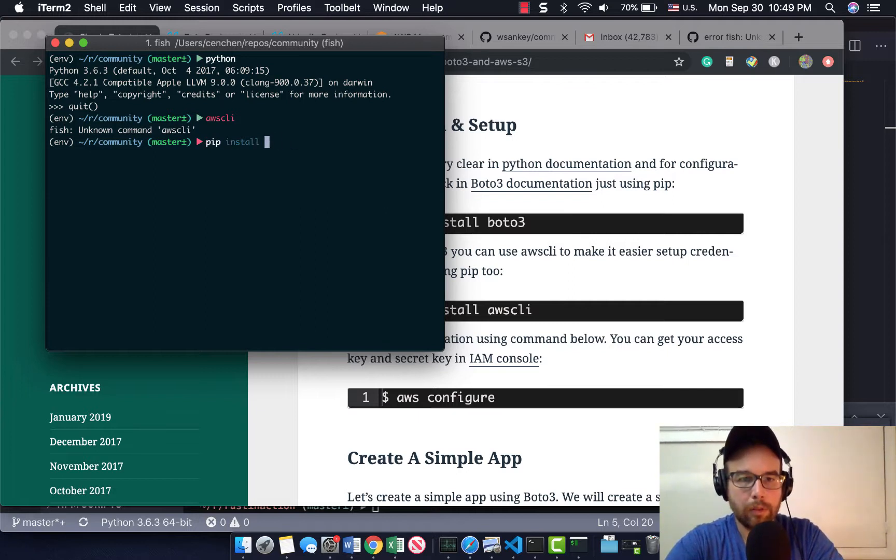
type("boto3")
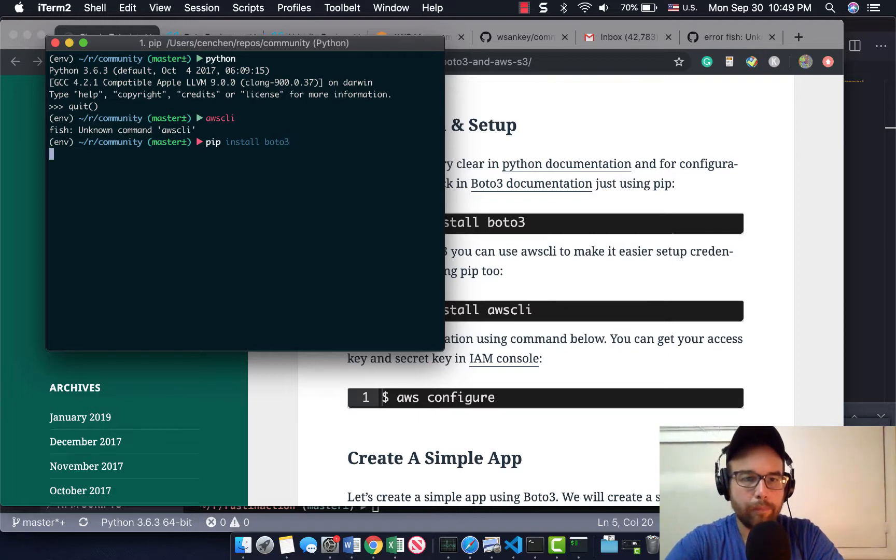
key("Return")
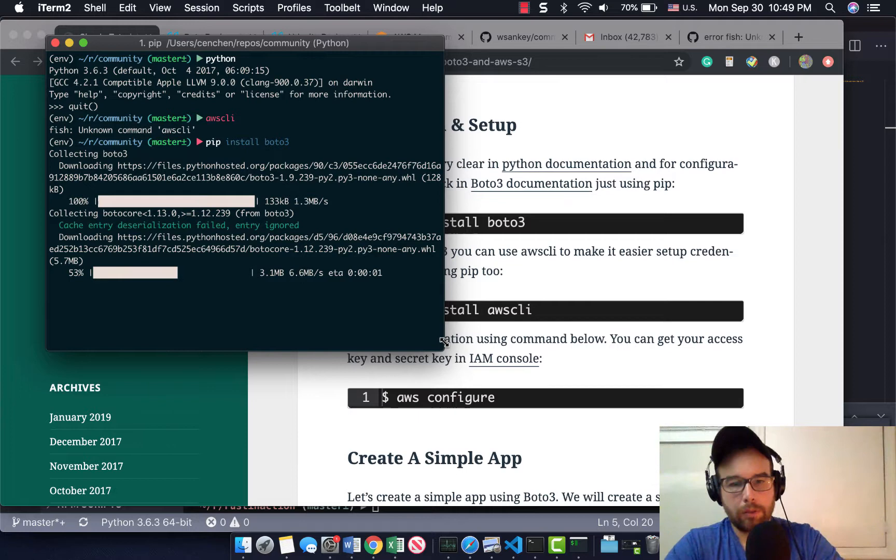
left_click_drag(445, 342, 414, 424)
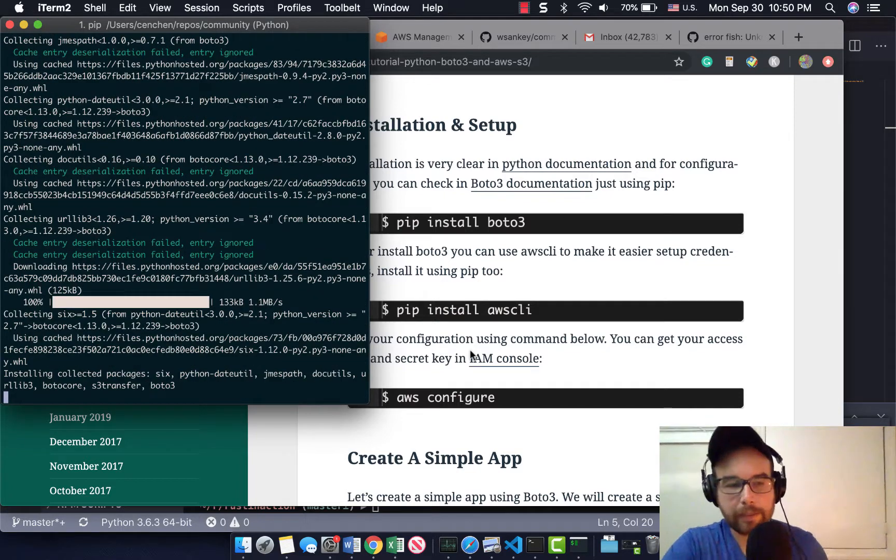
mouse_move(495, 351)
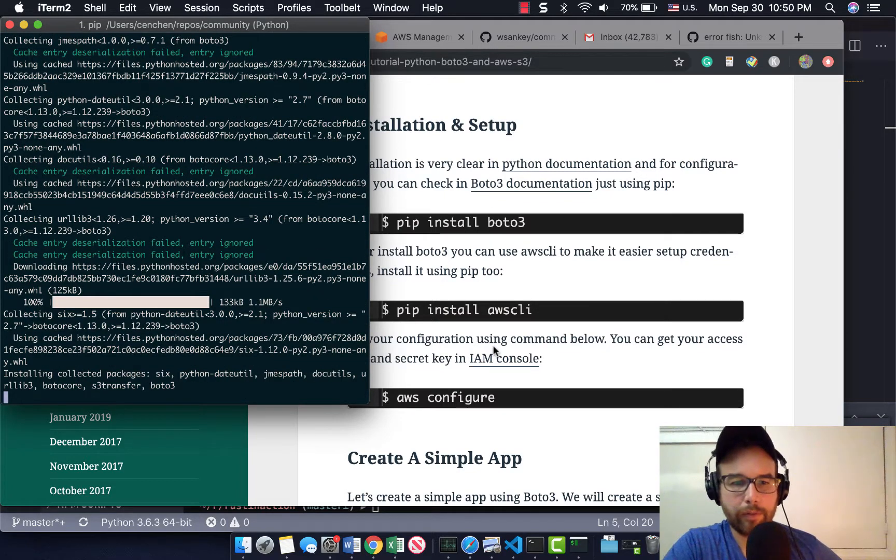
Review the install output and enter pip install boto3 awscli again
scroll("down", 3)
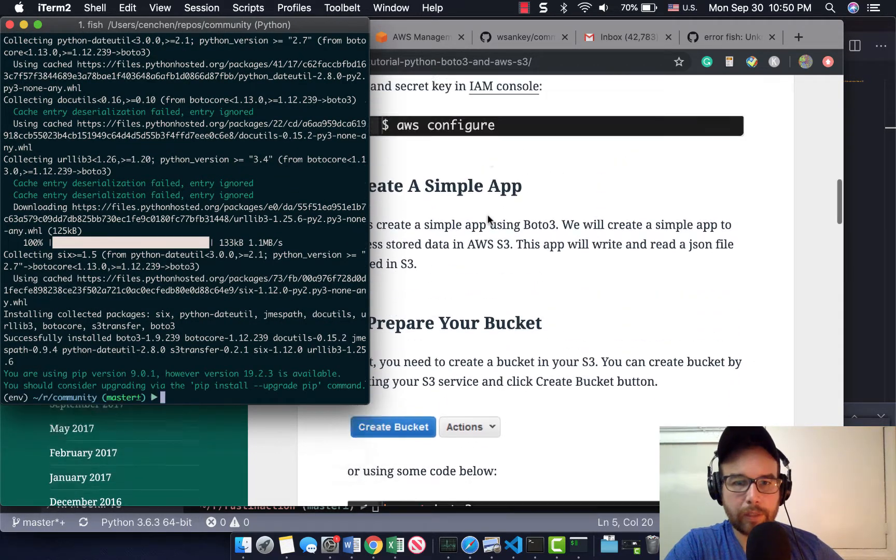
scroll("down", 3)
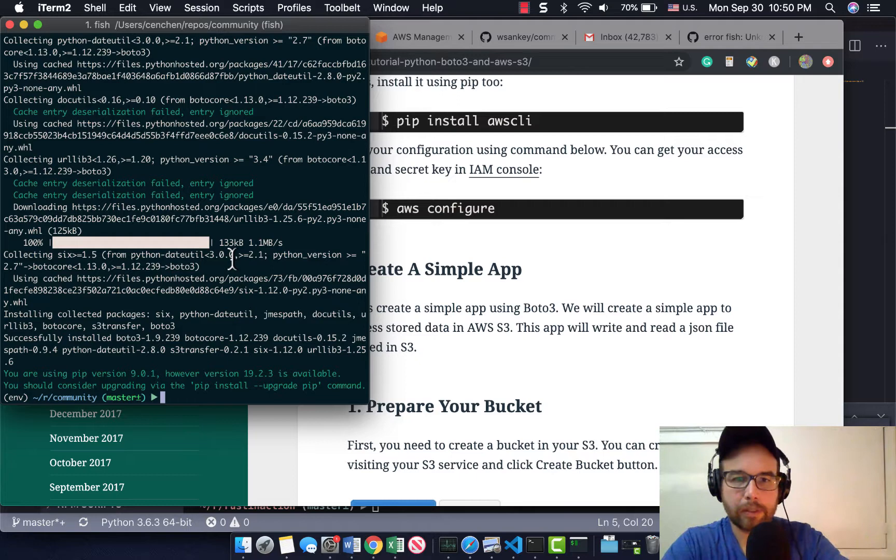
type("pip install boto3")
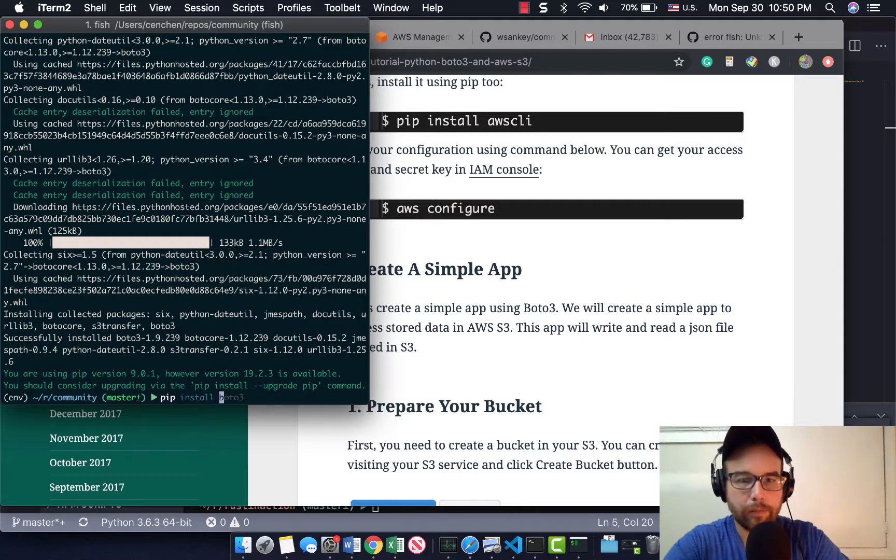
type("awscli")
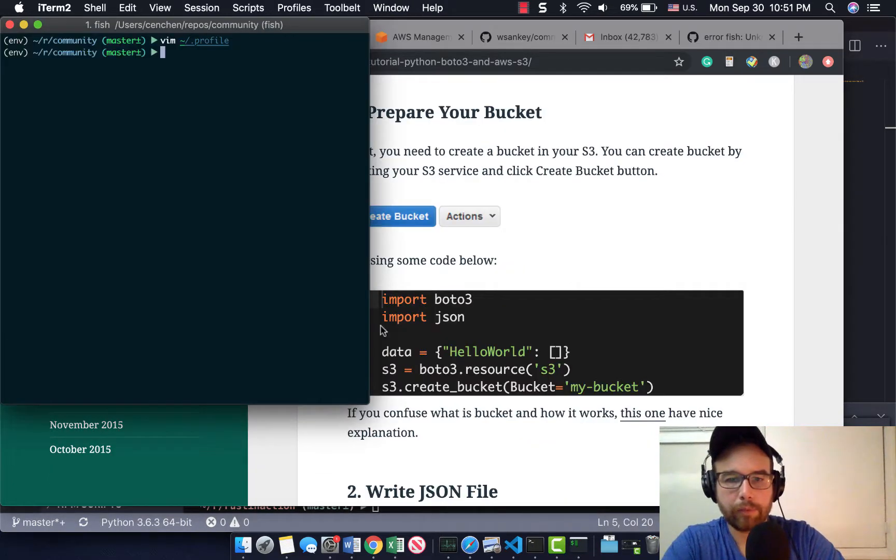
Check the directory with pwd and run pip install ipython
scroll("down", 3)
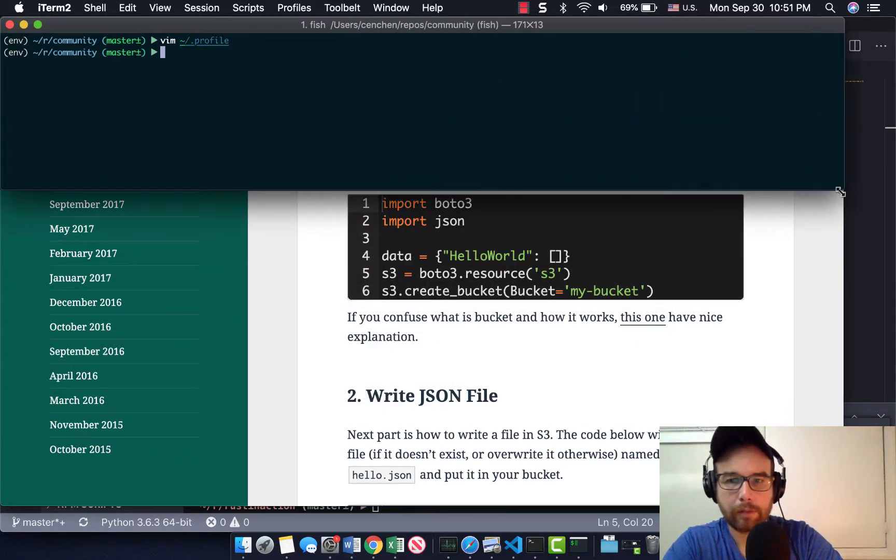
type("pwd")
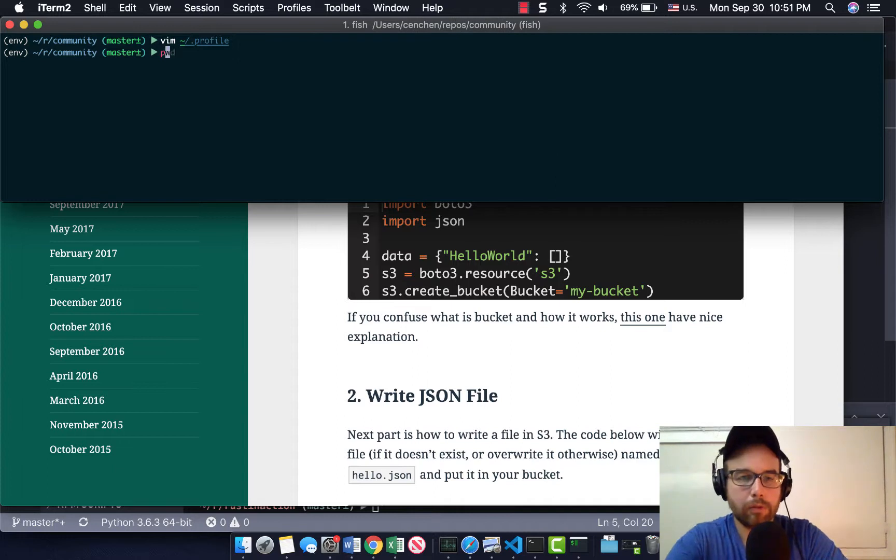
type("pip install ipython")
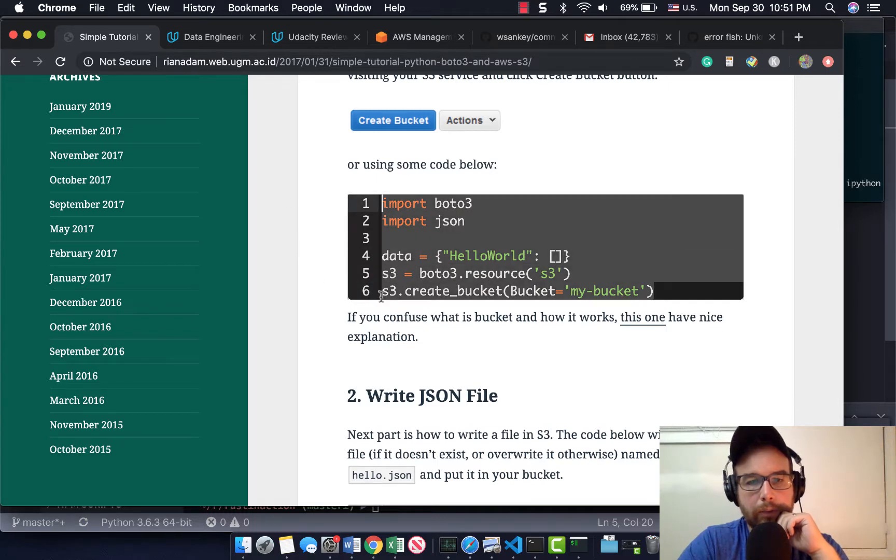
scroll("down", 3)
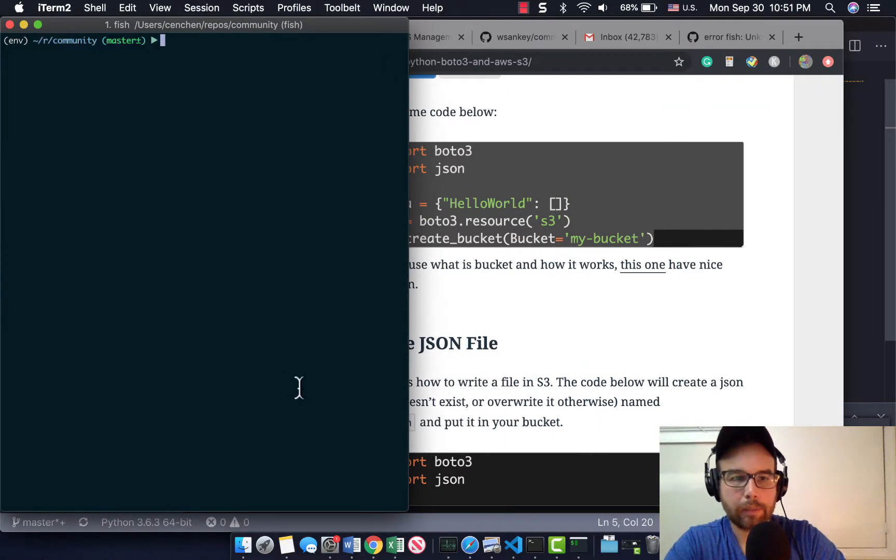
Launch ipython and import boto3 and json
type("ipython")
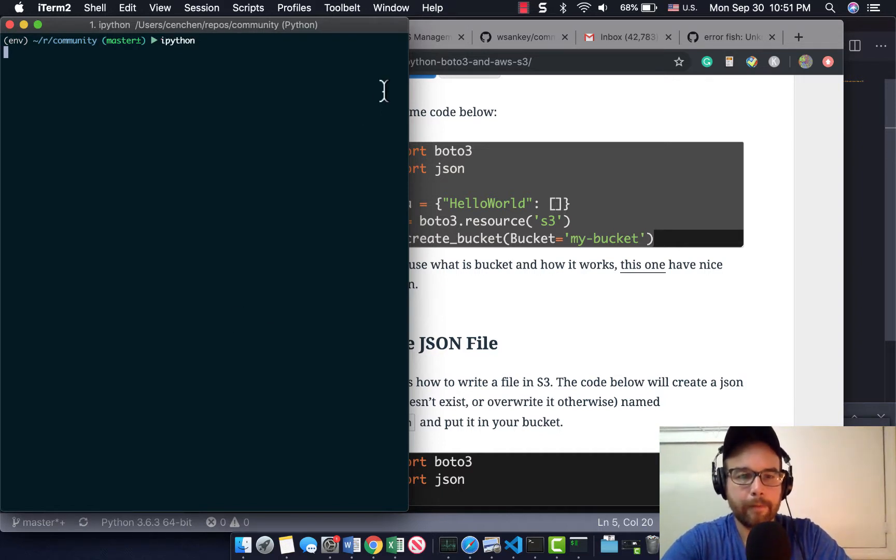
type("import")
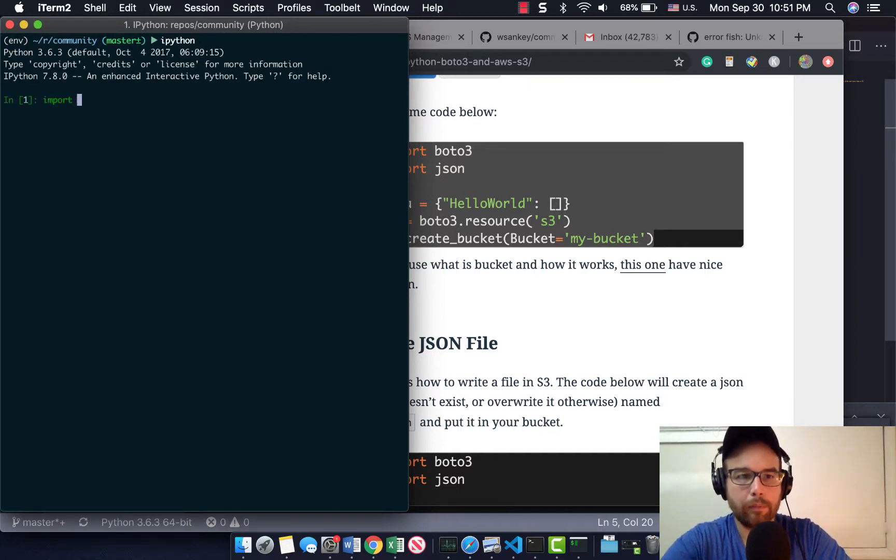
key("enter")
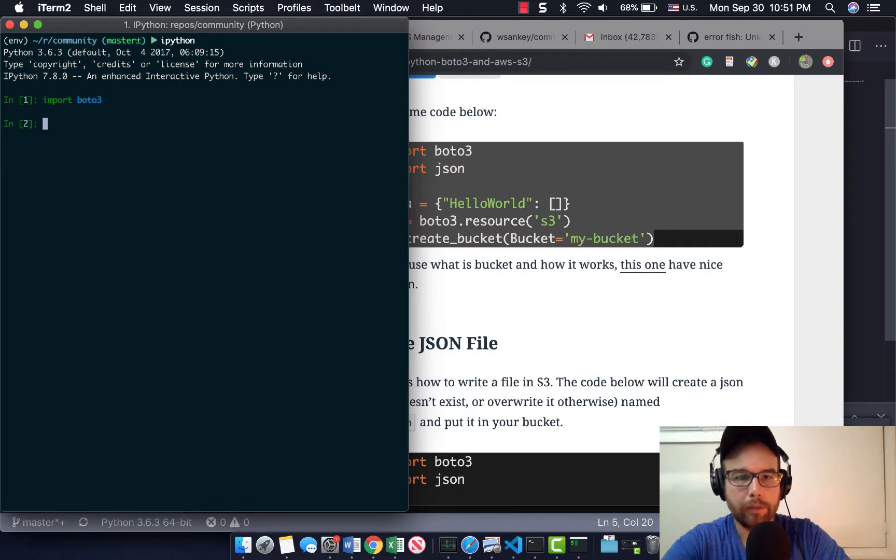
type("import json")
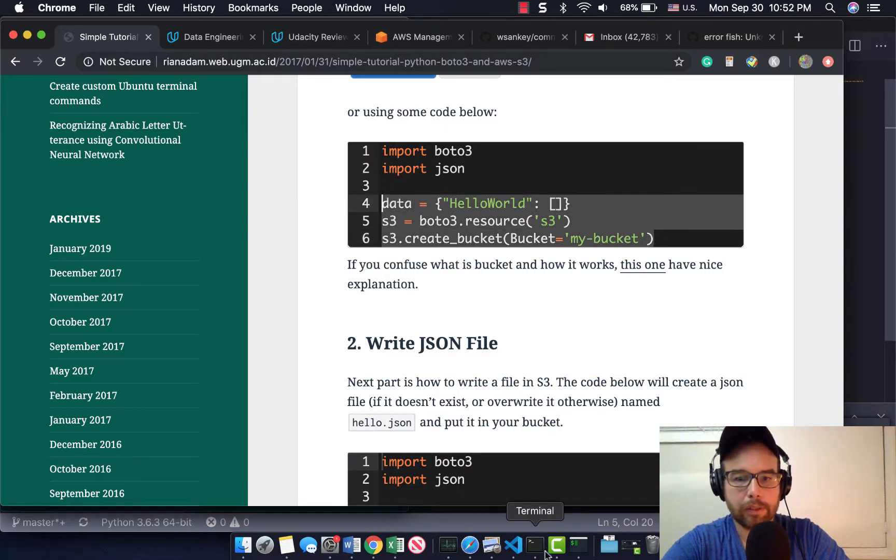
mouse_move(578, 546)
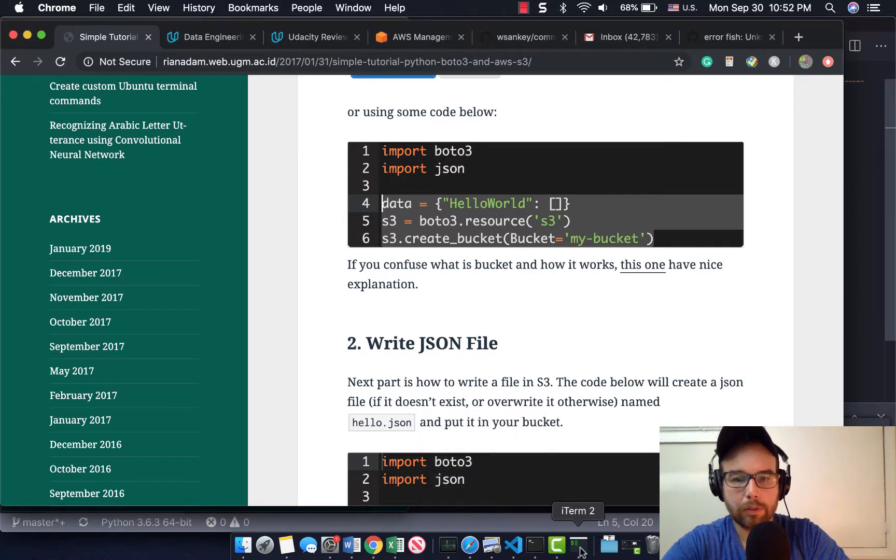
Run the create_bucket code, then retry with a 'capst...' bucket name after BucketAlreadyExists
left_click(578, 545)
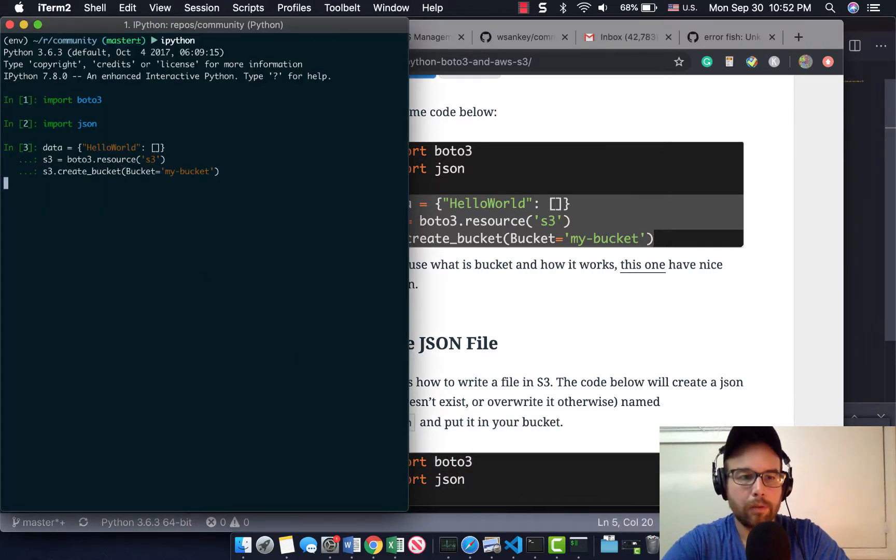
key("return")
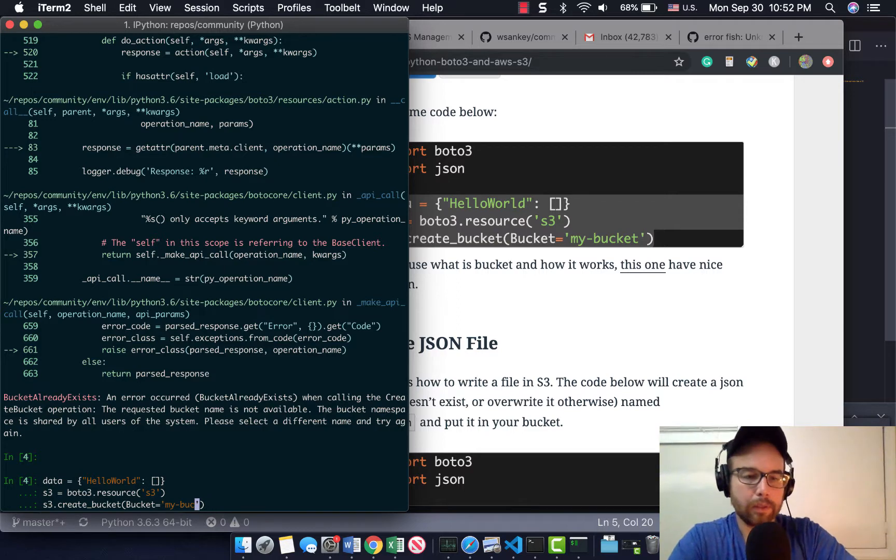
type("capstone")
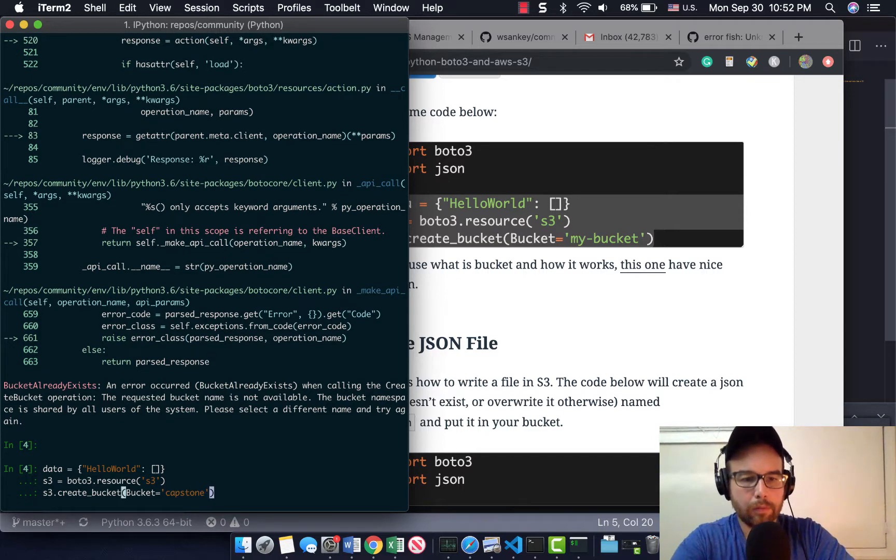
key("enter")
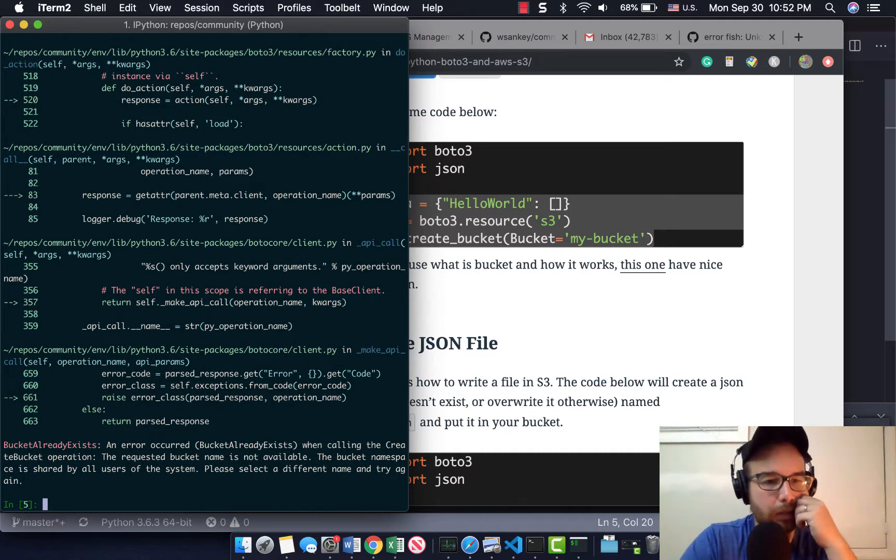
mouse_move(258, 205)
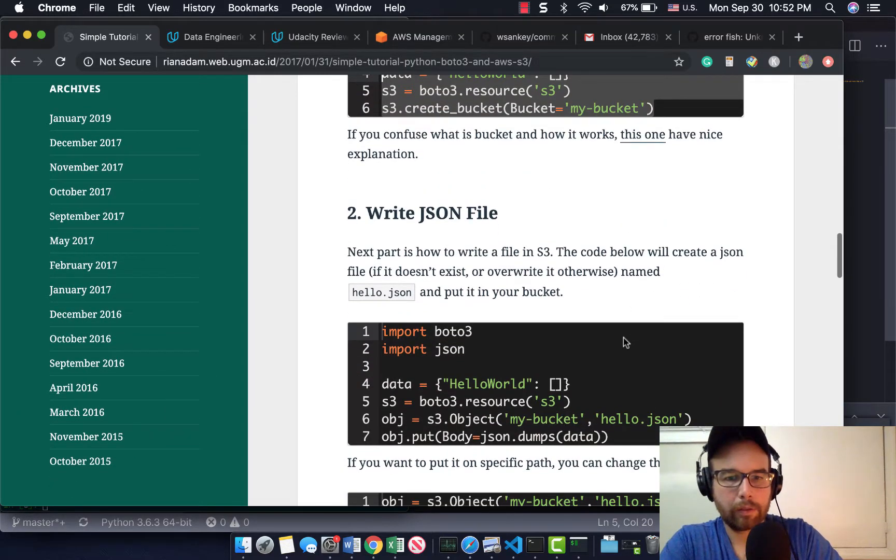
Select the tutorial's s3.Object and obj.put lines for writing hello.json into a bucket
scroll("down", 3)
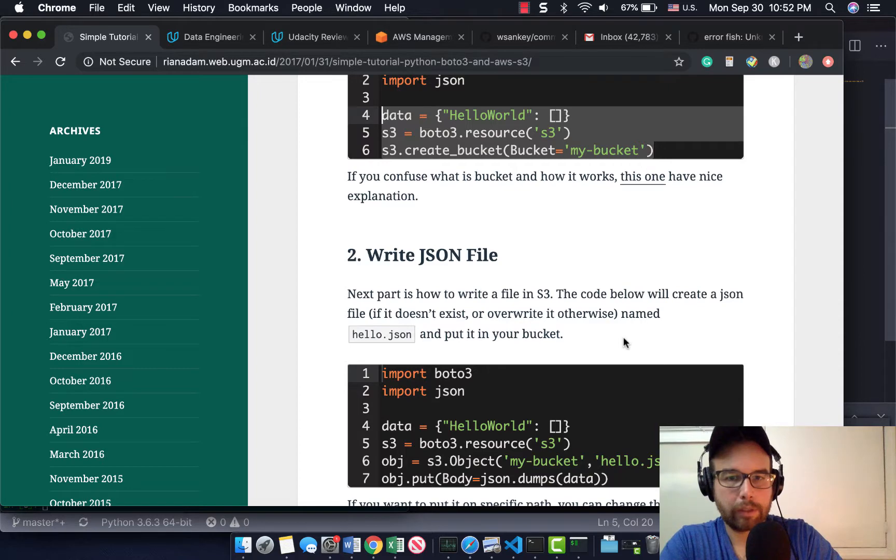
scroll("down", 3)
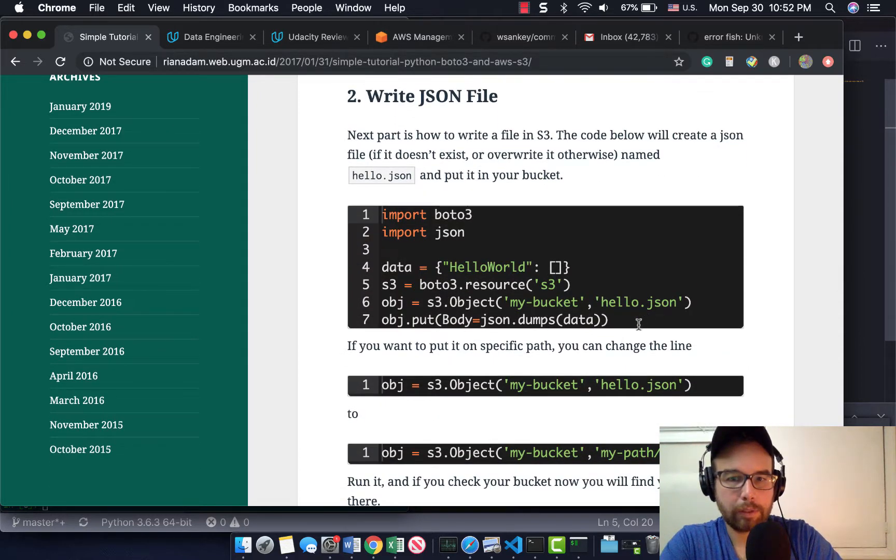
left_click_drag(382, 266, 608, 320)
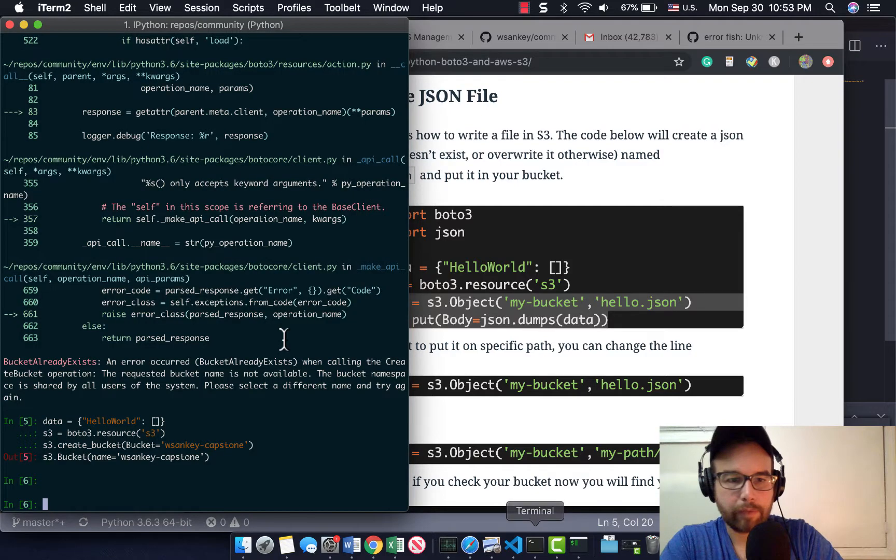
Put hello.json into wsankey-capstone via s3.Object, then read it back with obj.get()['Body'].read() and print(data)
type("obj = s3.Object('my-bucket','hello.json')")
type("obj.put(Body=json.dumps(data")
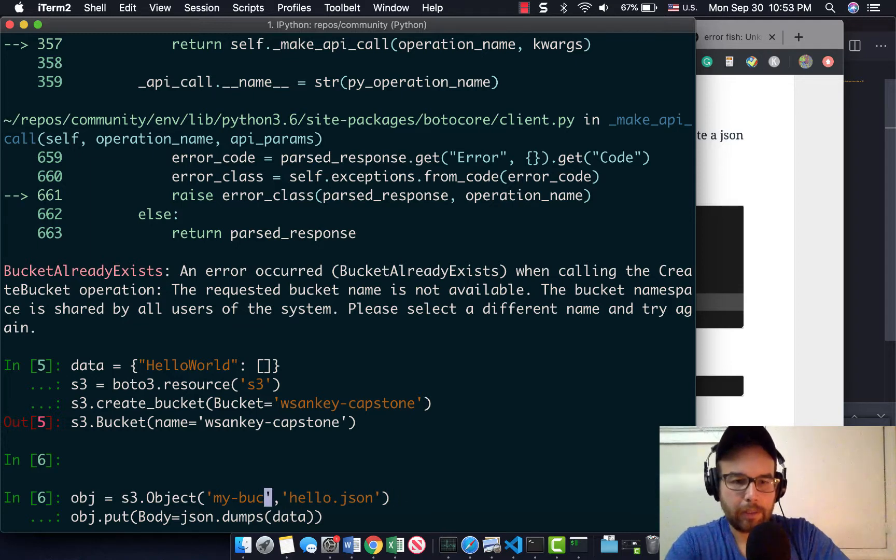
type("wsnaka")
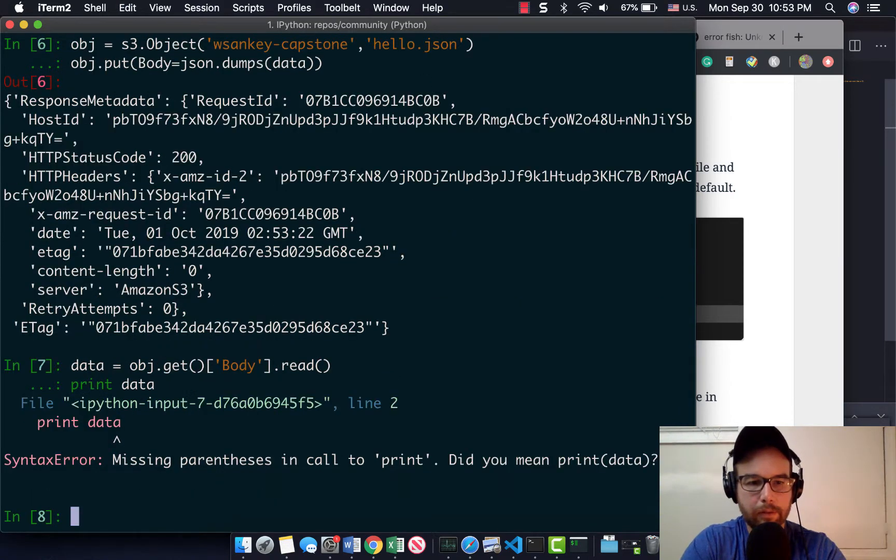
type("data = obj.get()['Body'].read()")
type("print(data")
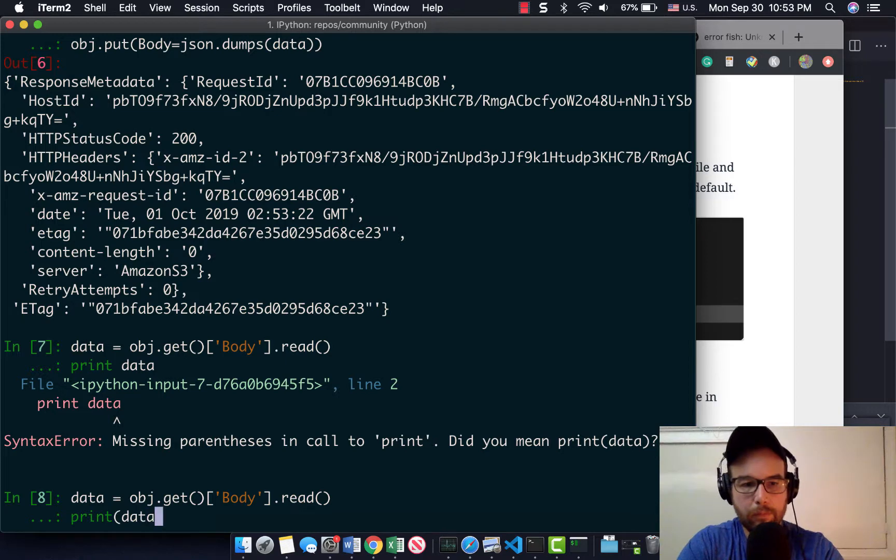
type(")")
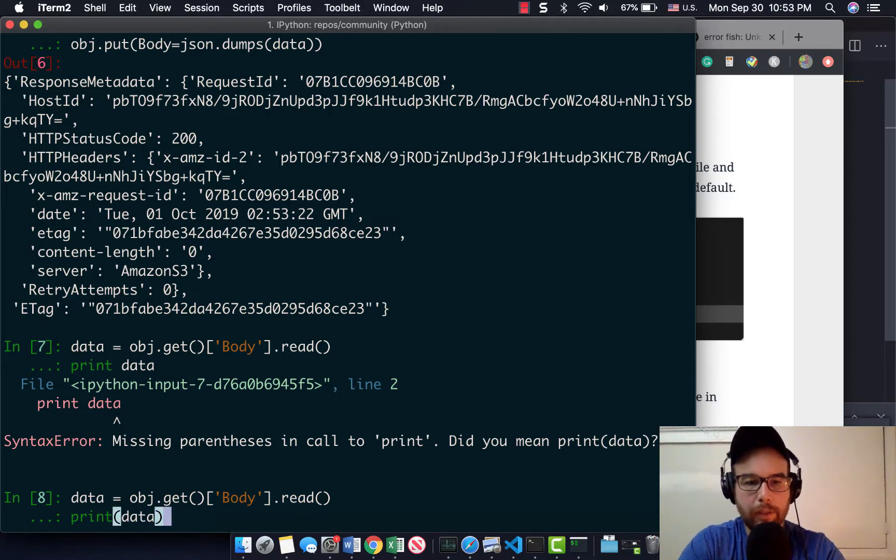
key("enter")
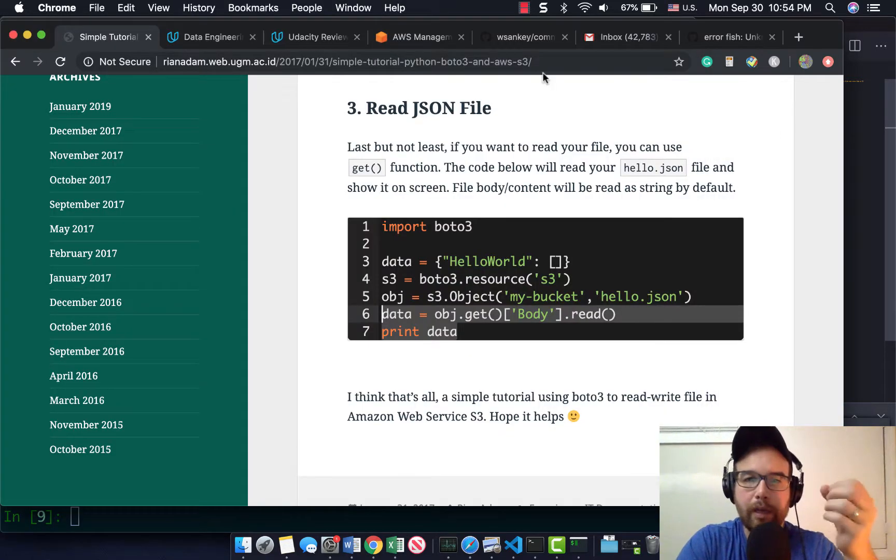
Search the console's services for s3 to reach the S3 bucket list
left_click(419, 36)
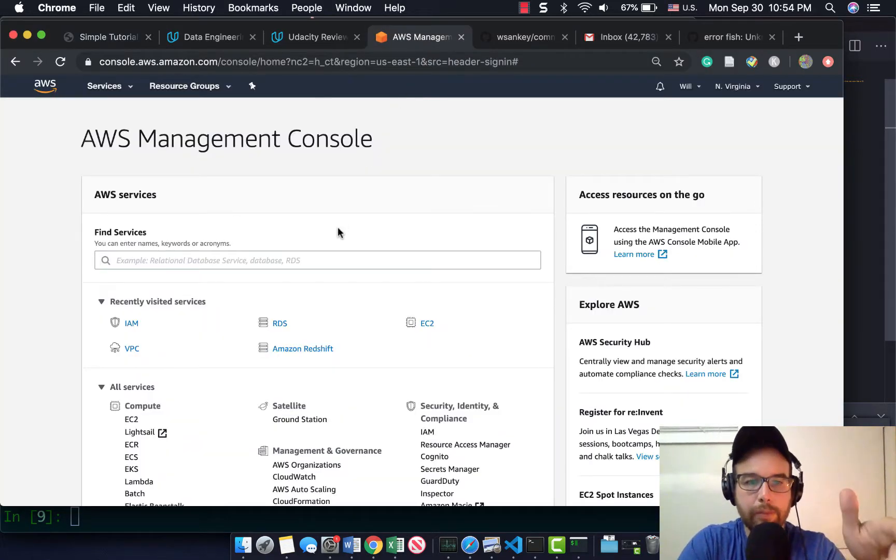
left_click(317, 260)
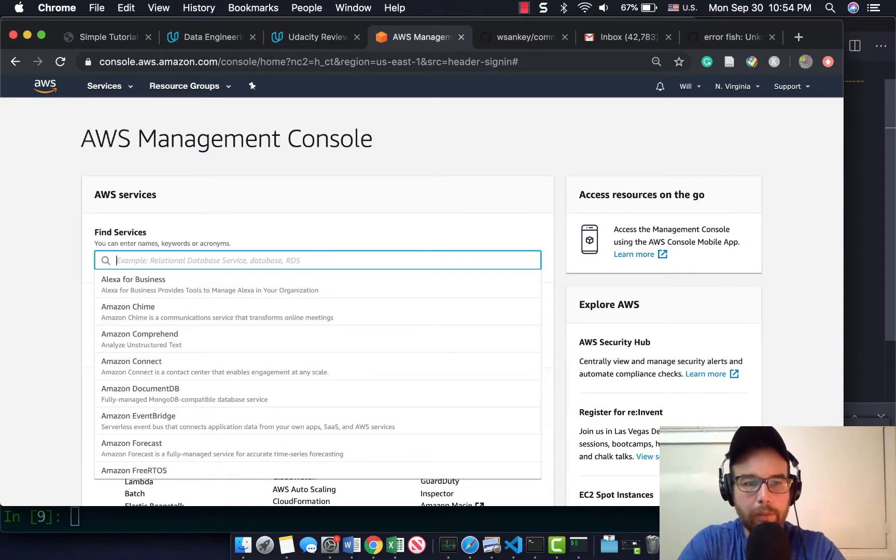
type("s3")
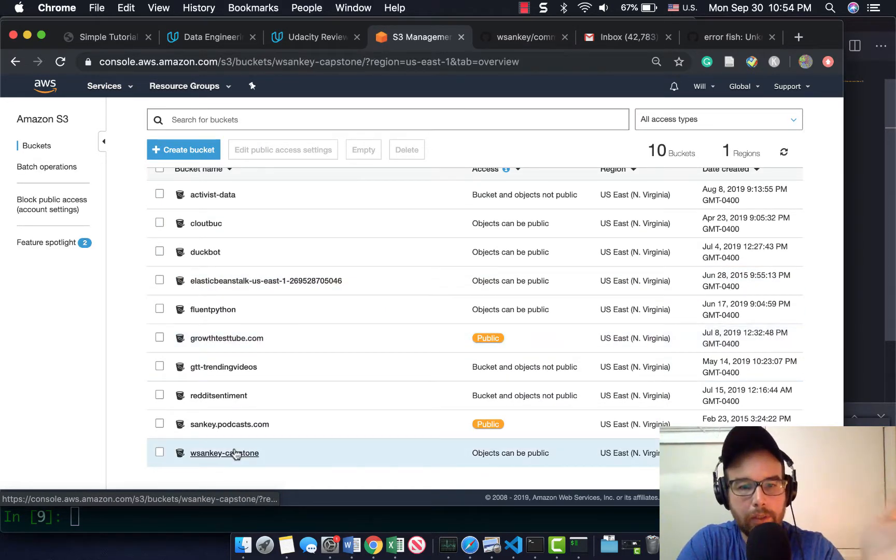
Locate hello.json (18 B) inside the wsankey-capstone bucket and view its details
left_click(224, 453)
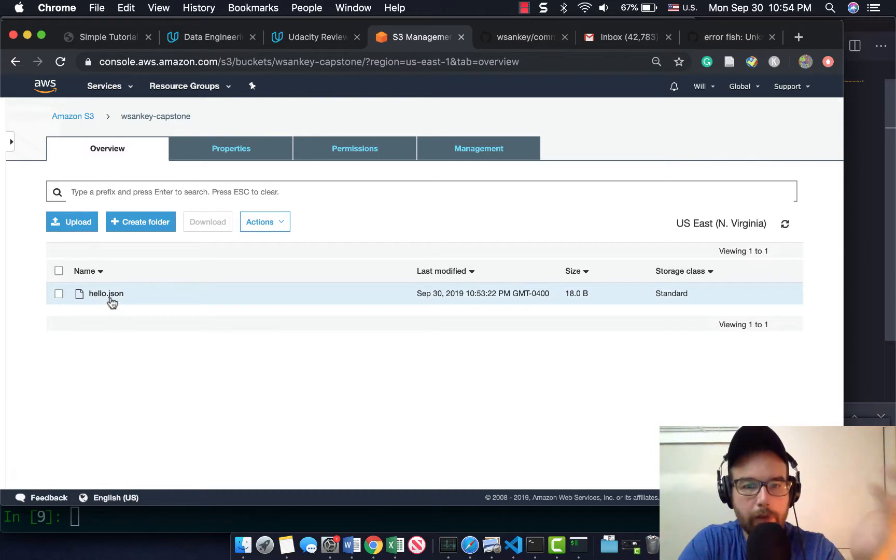
left_click(106, 294)
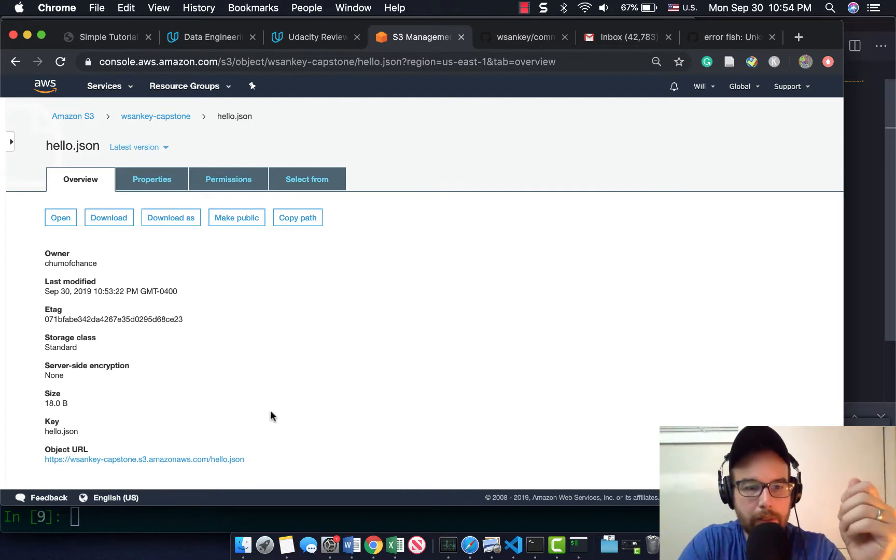
left_click(144, 458)
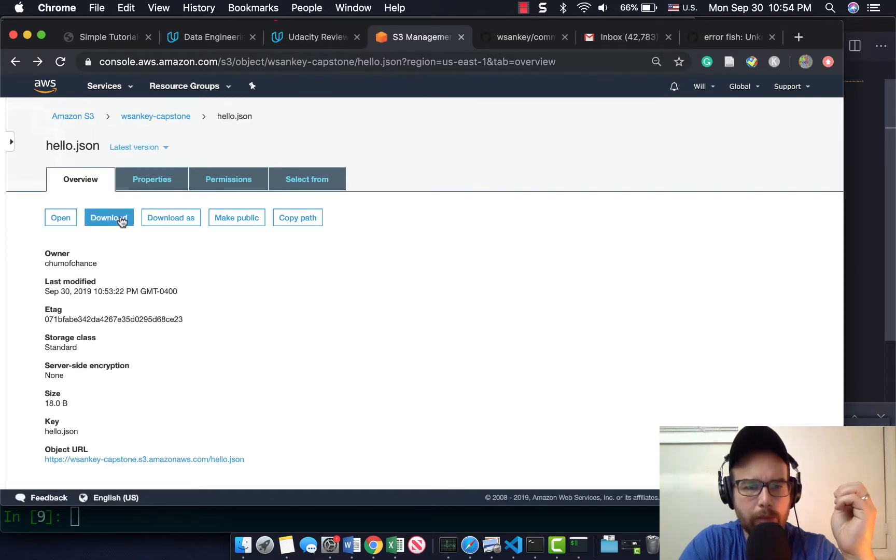
Download hello.json and view the downloaded copy's contents
left_click(109, 218)
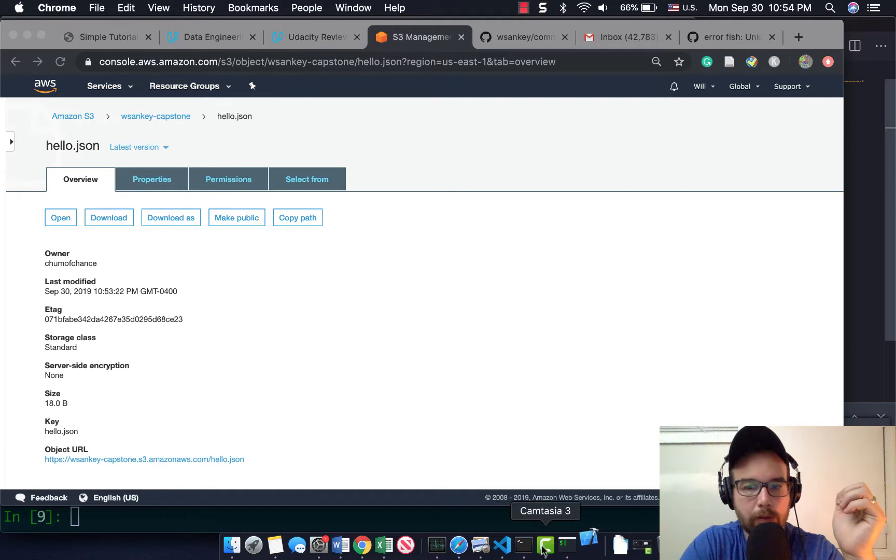
right_click(589, 546)
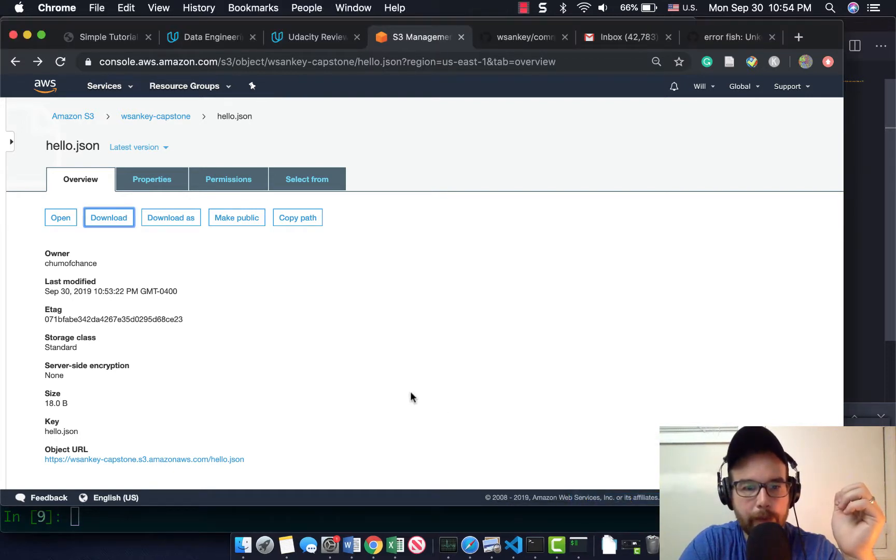
mouse_move(329, 361)
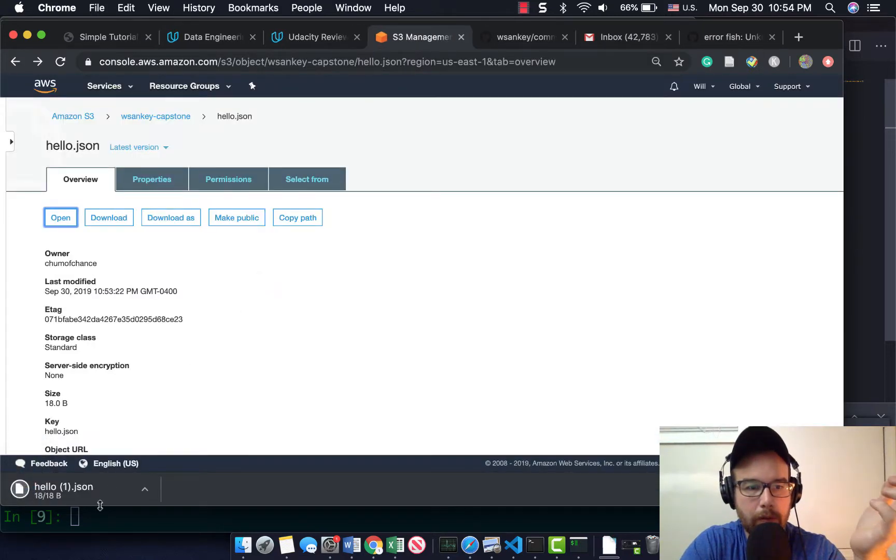
left_click(60, 217)
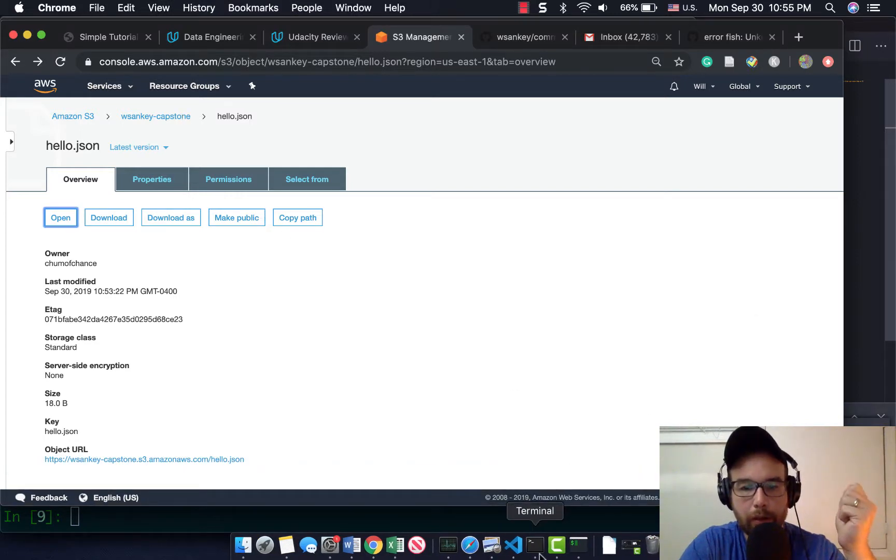
mouse_move(469, 544)
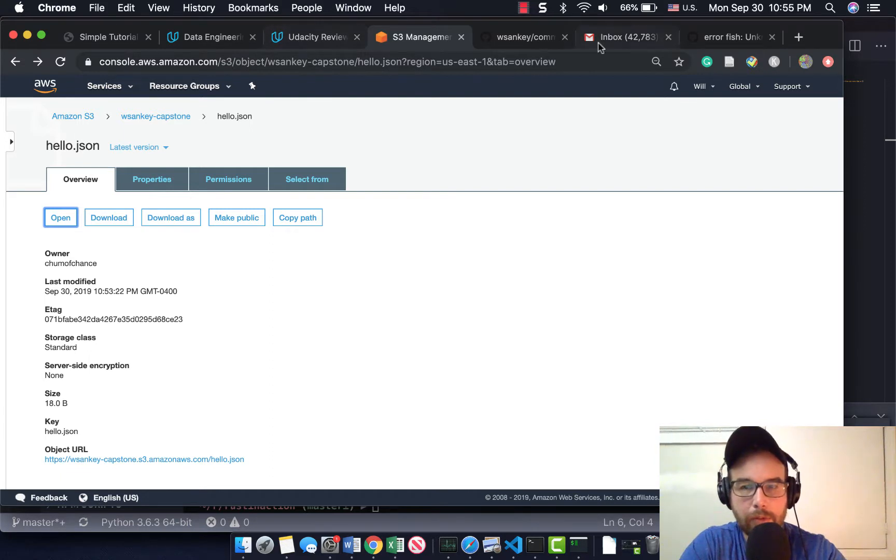
mouse_move(103, 55)
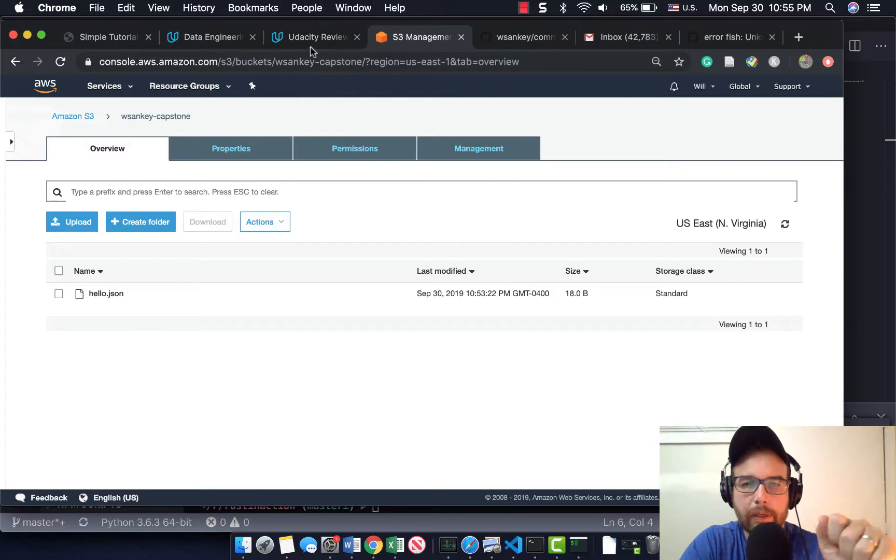
mouse_move(478, 149)
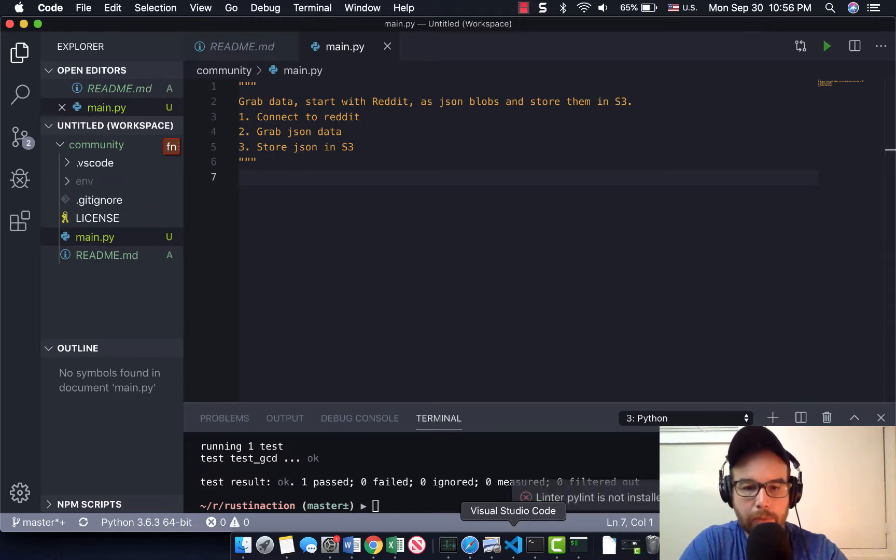
Add import boto3 and import json to main.py, reviewing the IPython session's code
left_click(578, 543)
type("import boto3")
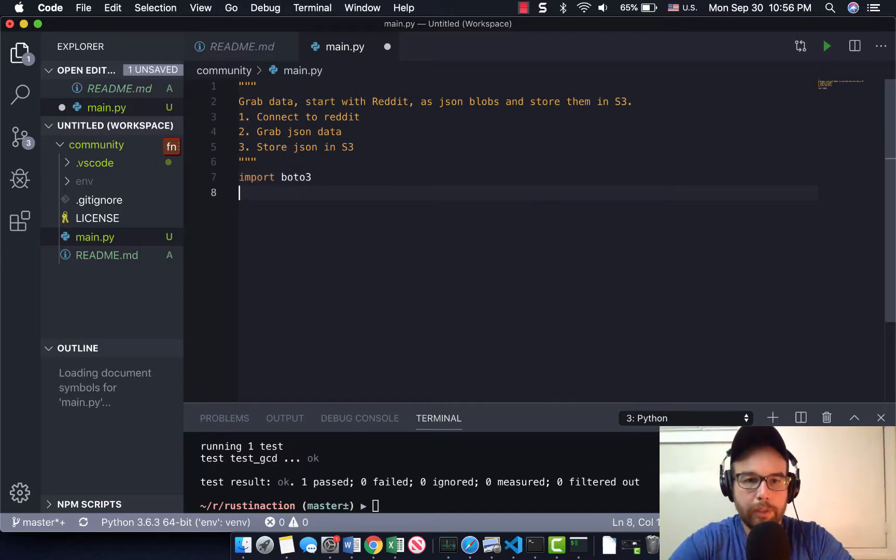
mouse_move(534, 544)
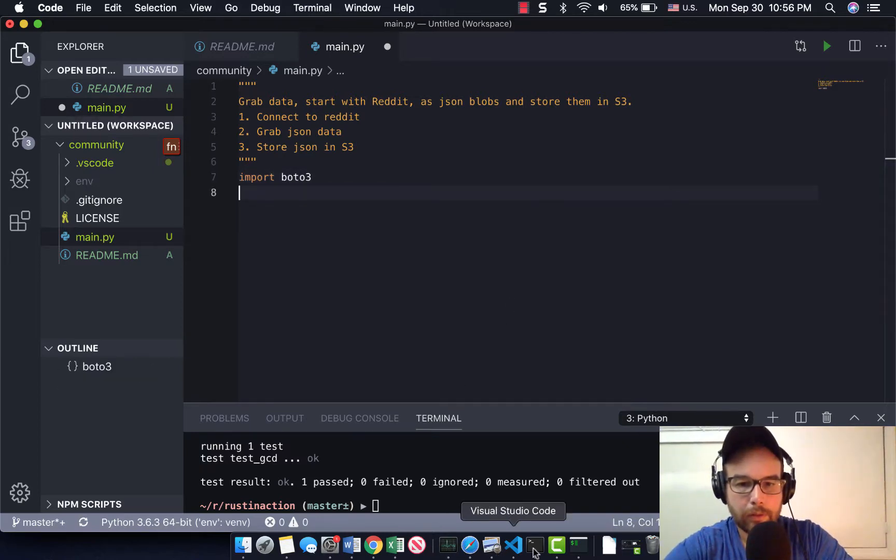
left_click(534, 544)
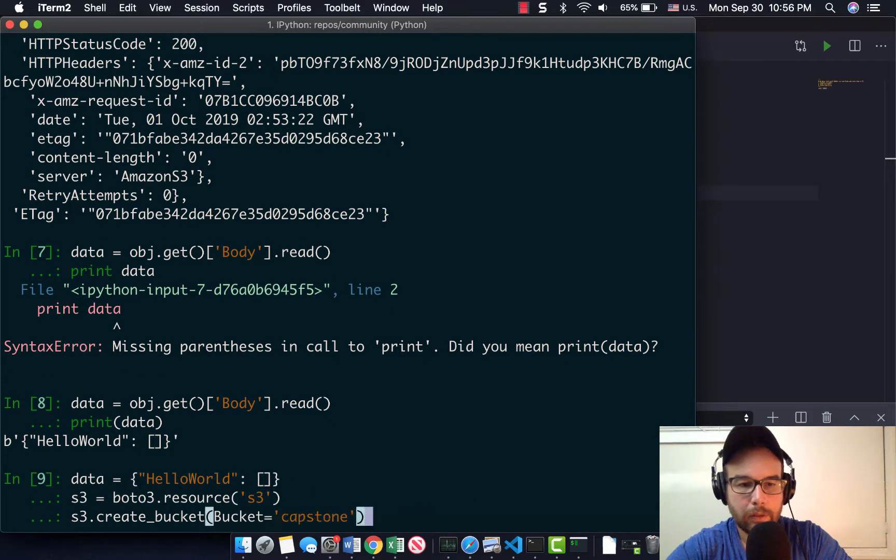
type("my-bucket")
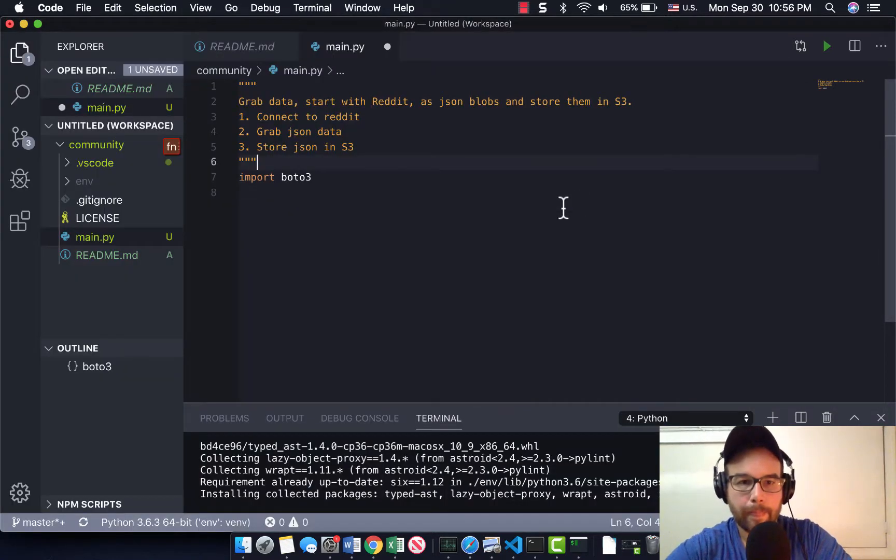
type("i")
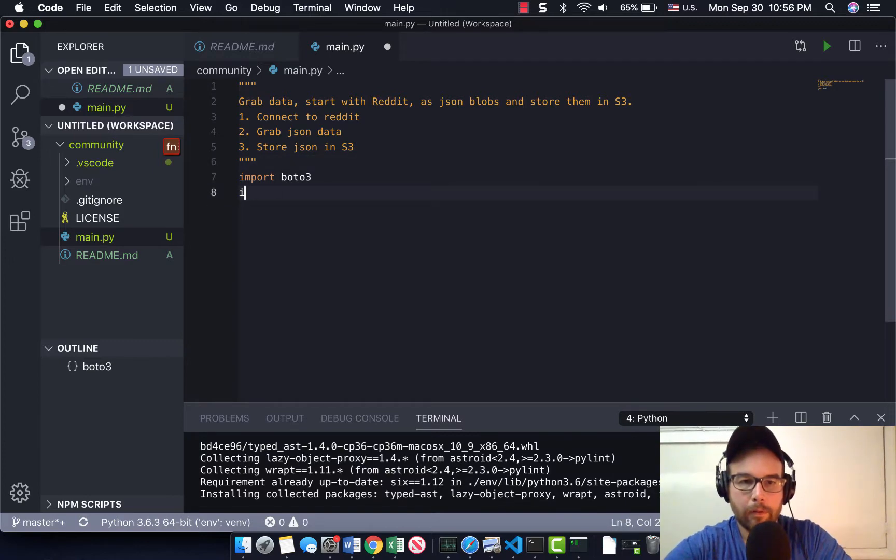
type("mport json")
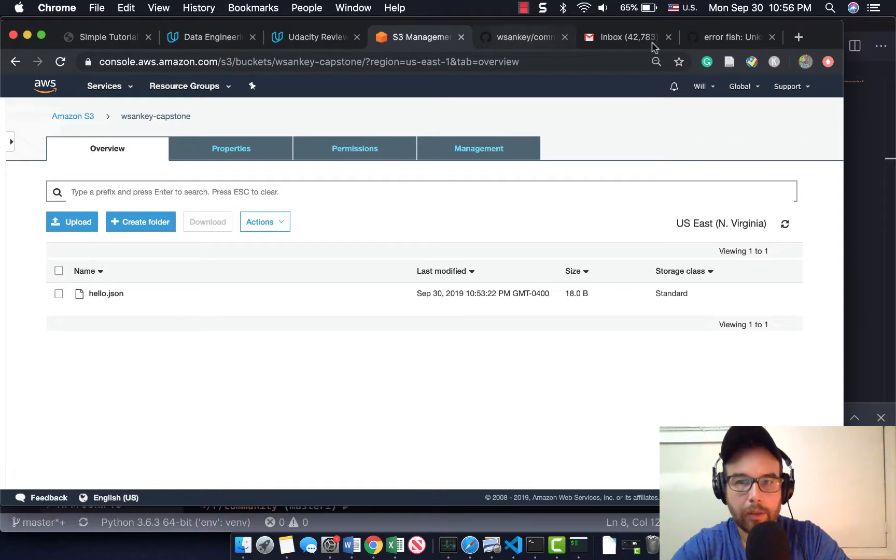
Create s3 = boto3.resource('s3') and obj = s3.Object('wsankey-capstone','hello.json') in main.py
left_click(103, 37)
type("obj = s3.Object('w','hello.json")
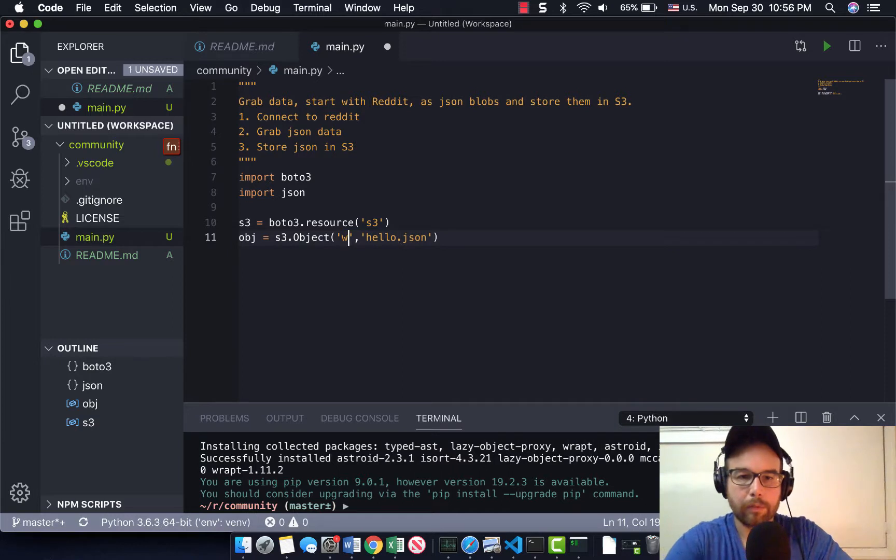
type("sankey-capt")
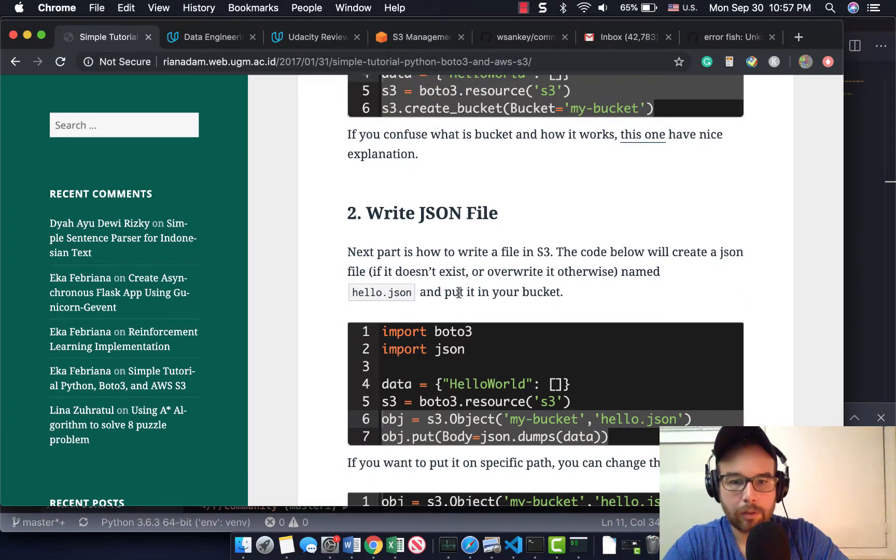
mouse_move(557, 414)
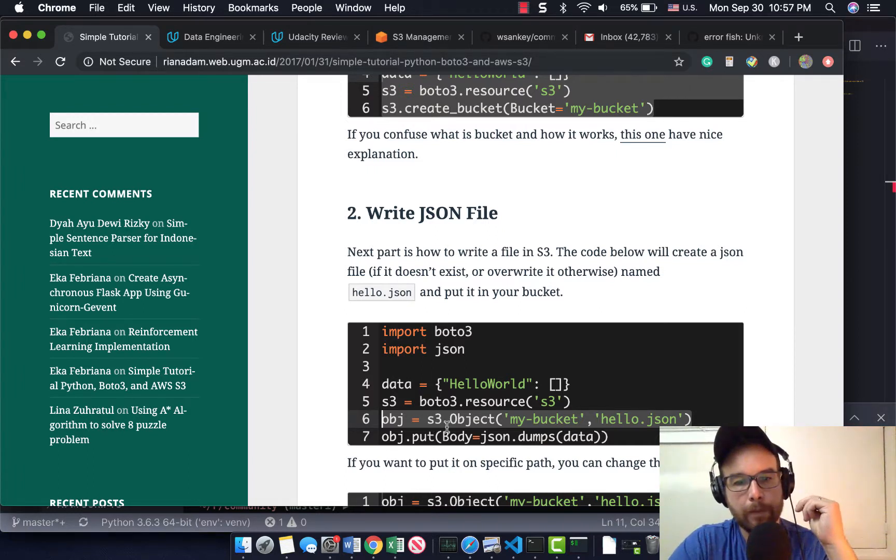
mouse_move(869, 193)
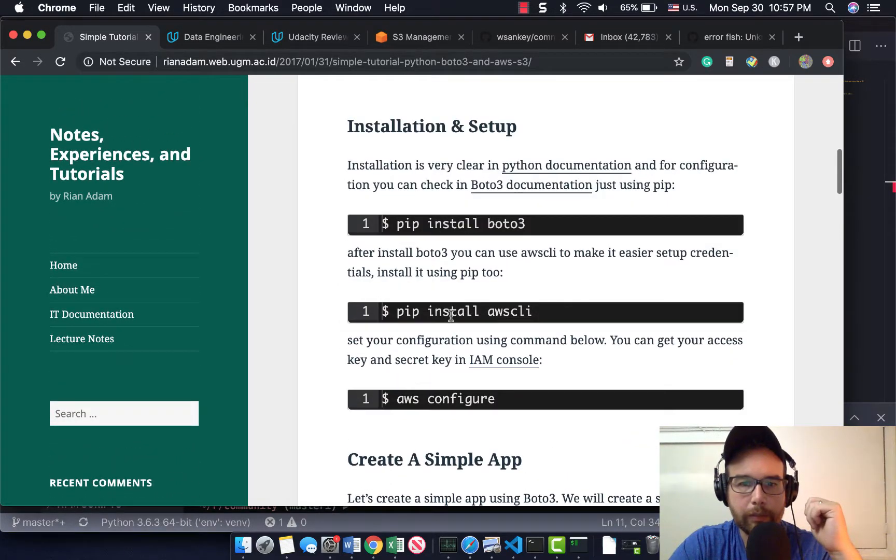
scroll("down", 3)
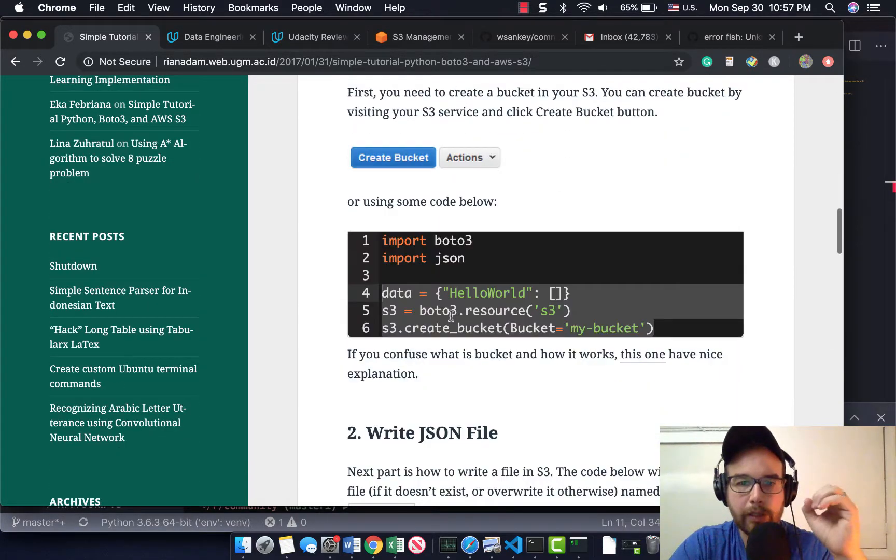
mouse_move(829, 211)
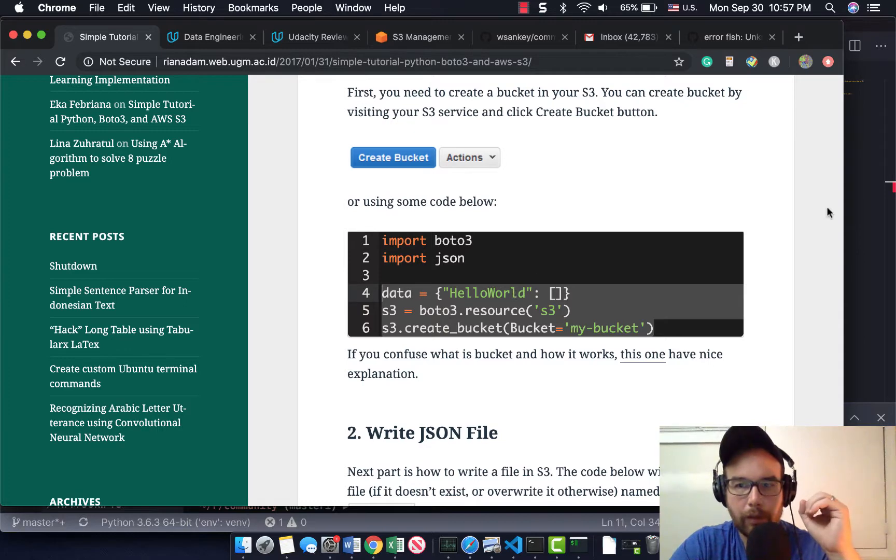